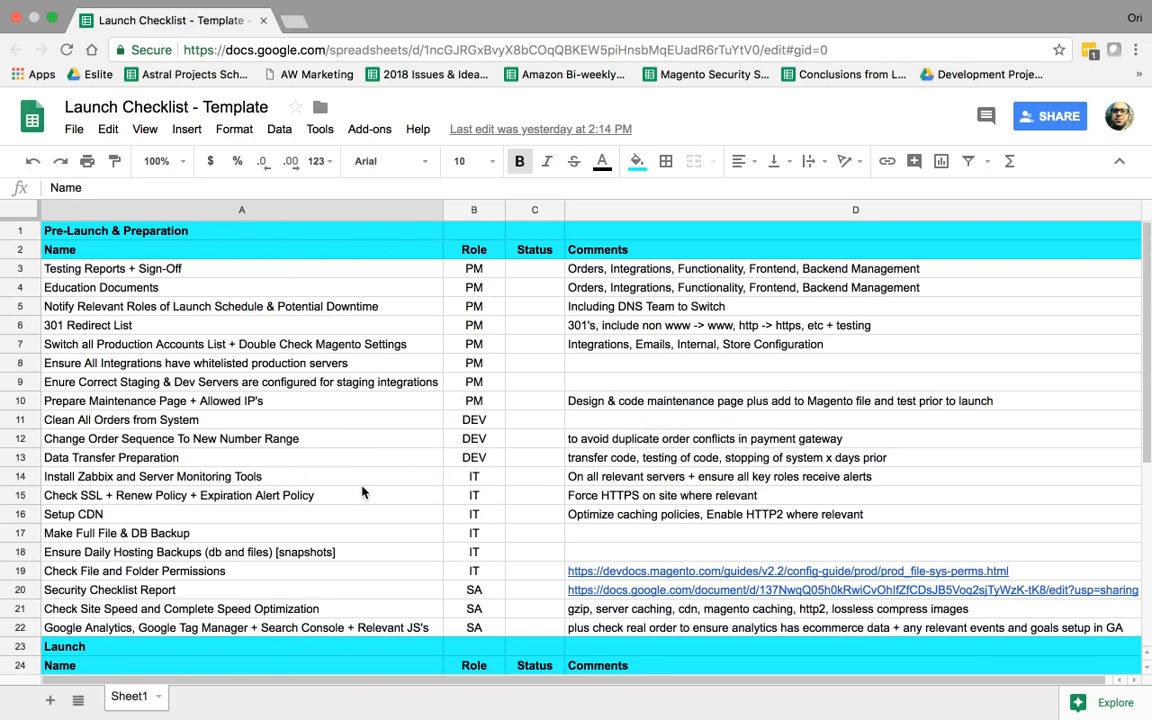
Step: Review the pre-launch rows through the order number sequence task, entering 400000001 there
left_click(112, 268)
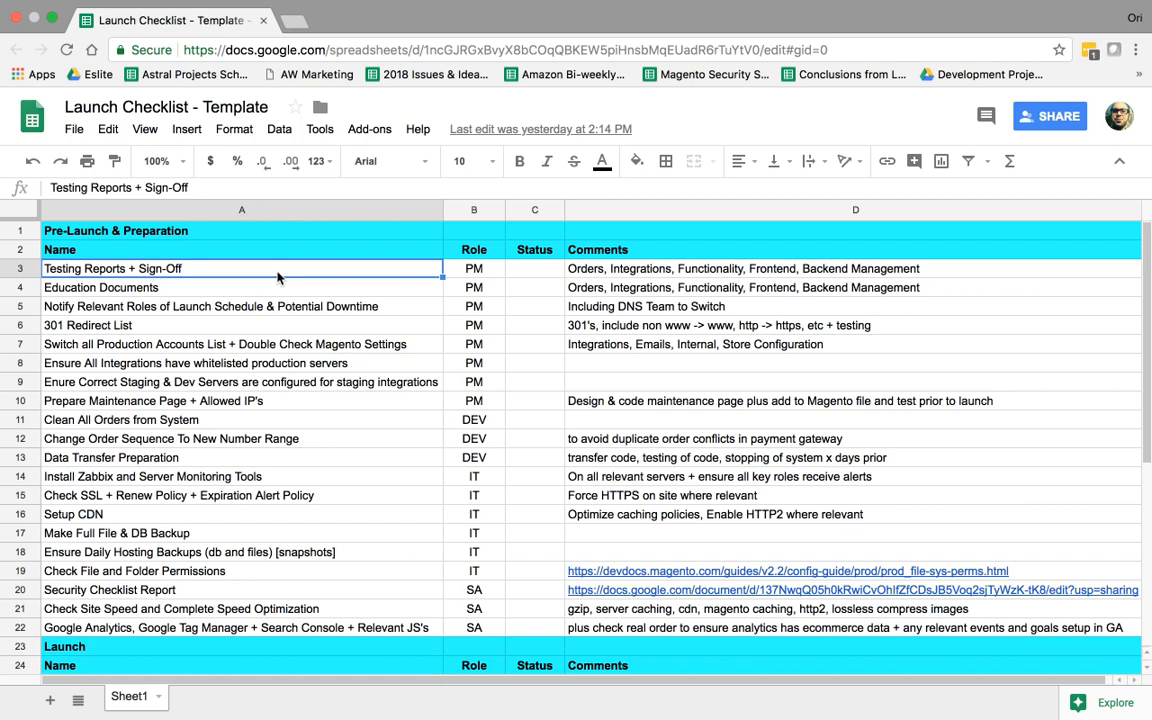
mouse_move(276, 276)
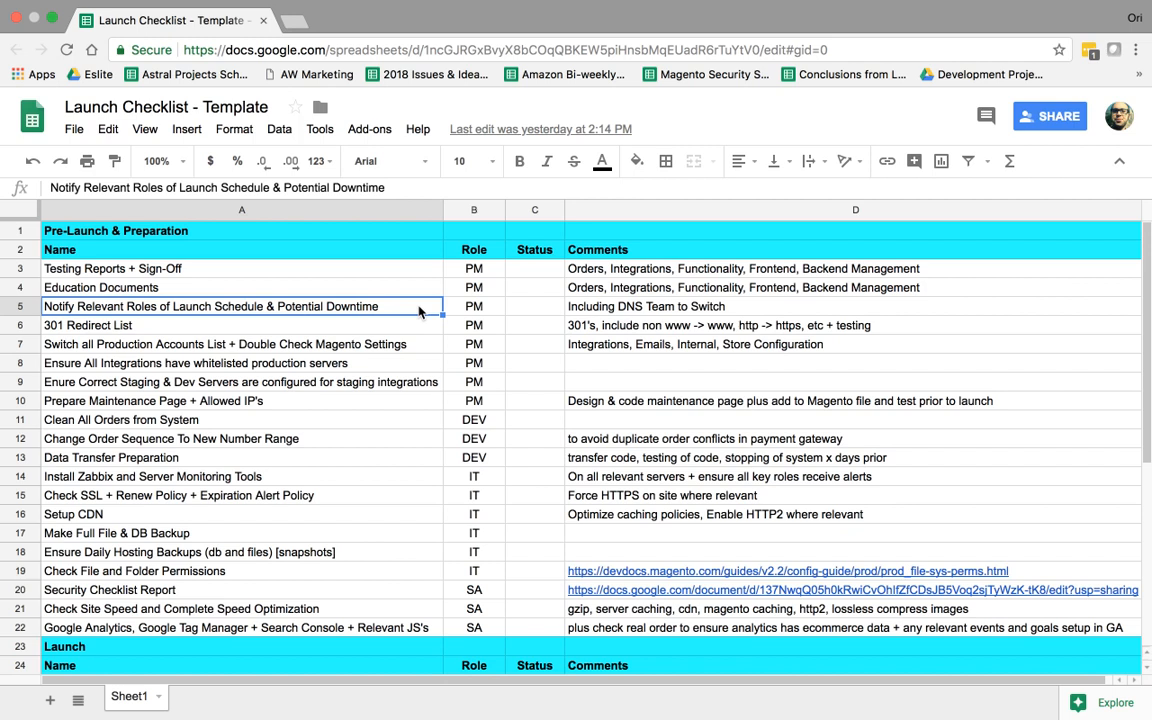
left_click(88, 324)
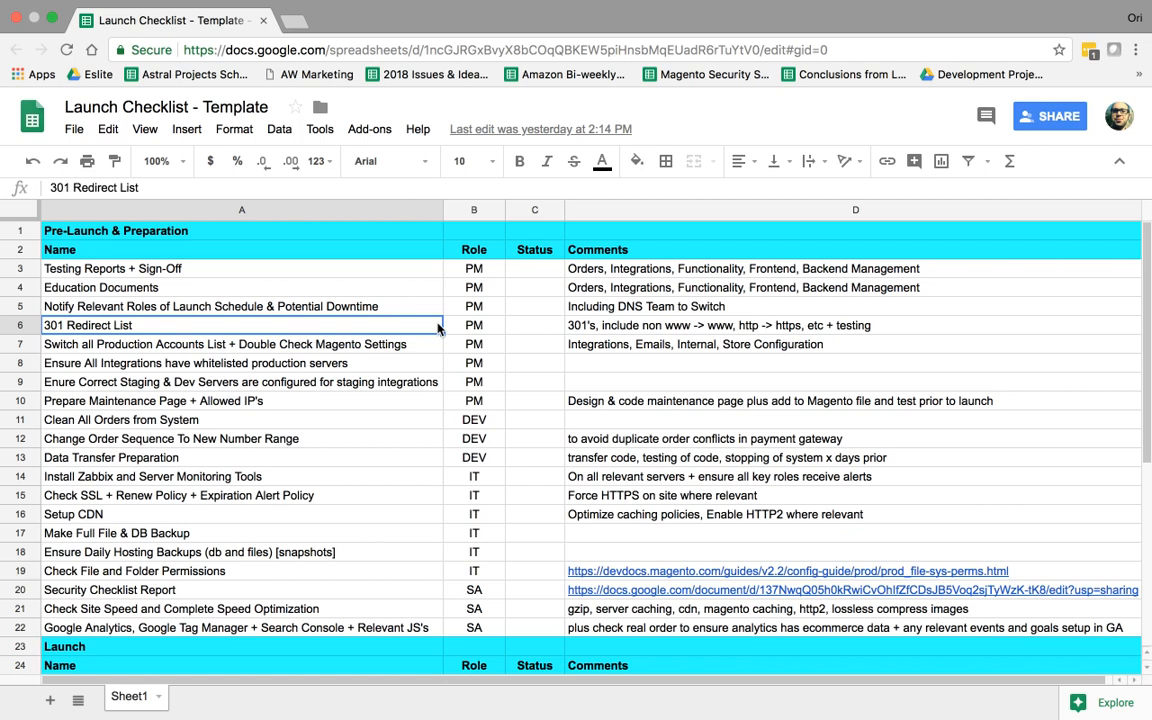
mouse_move(412, 344)
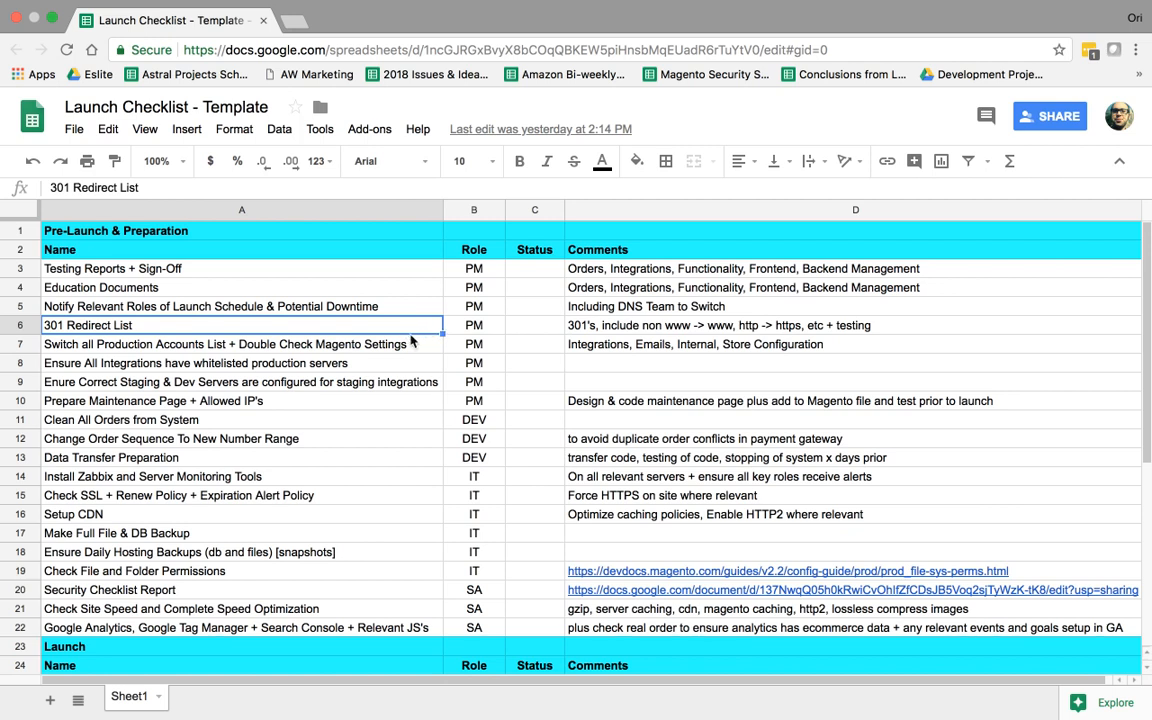
left_click(240, 344)
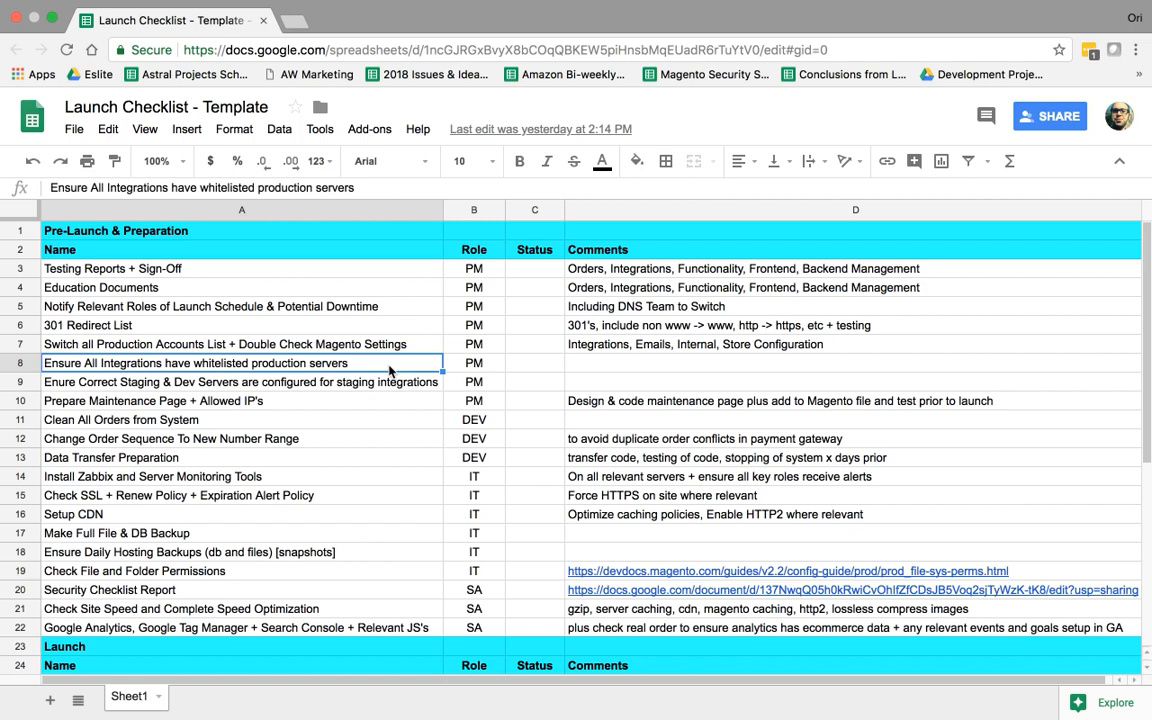
left_click(240, 382)
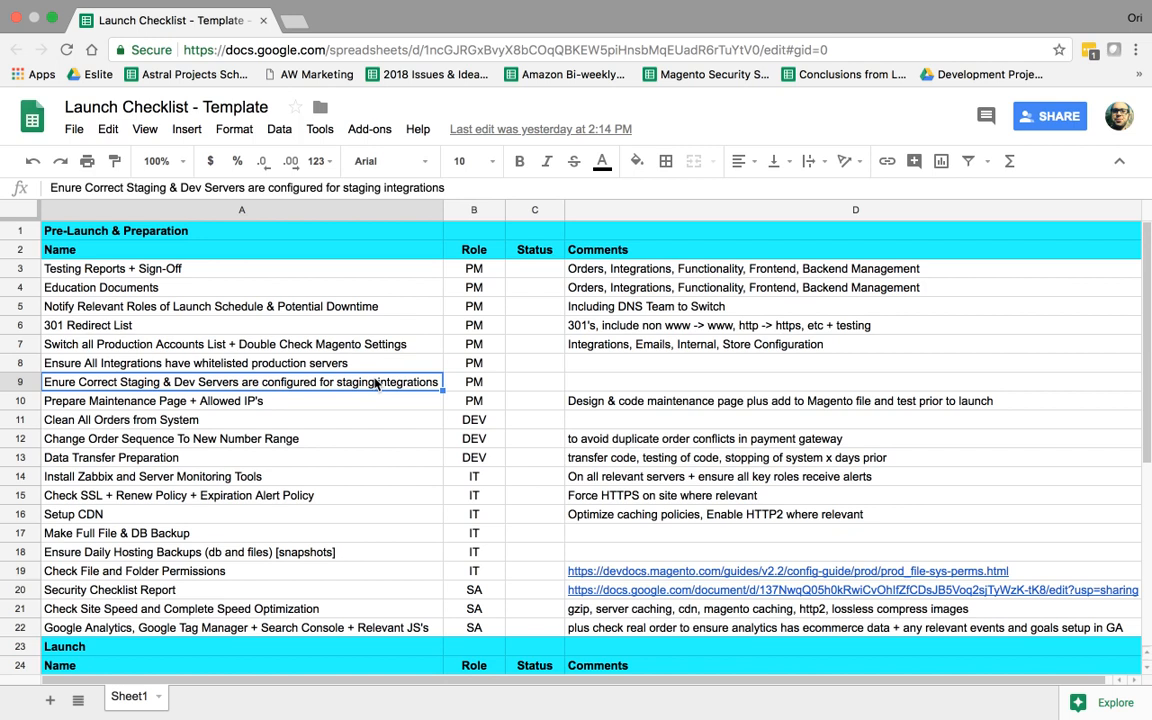
mouse_move(332, 394)
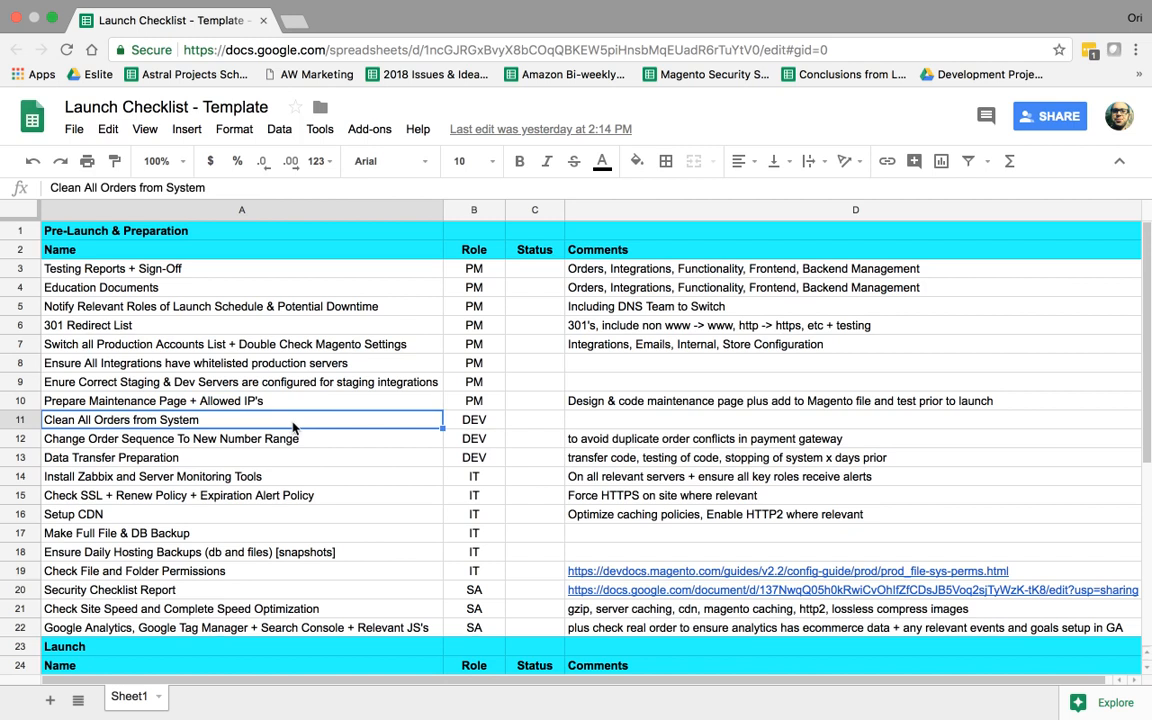
left_click(240, 440)
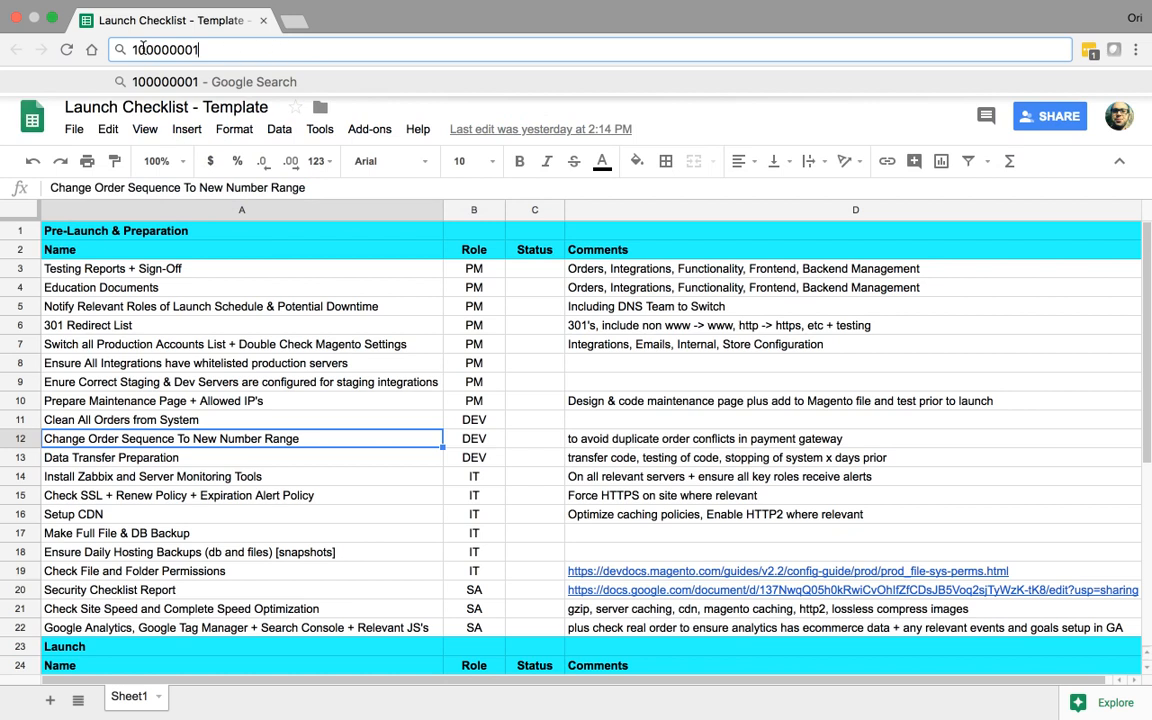
type("400000001")
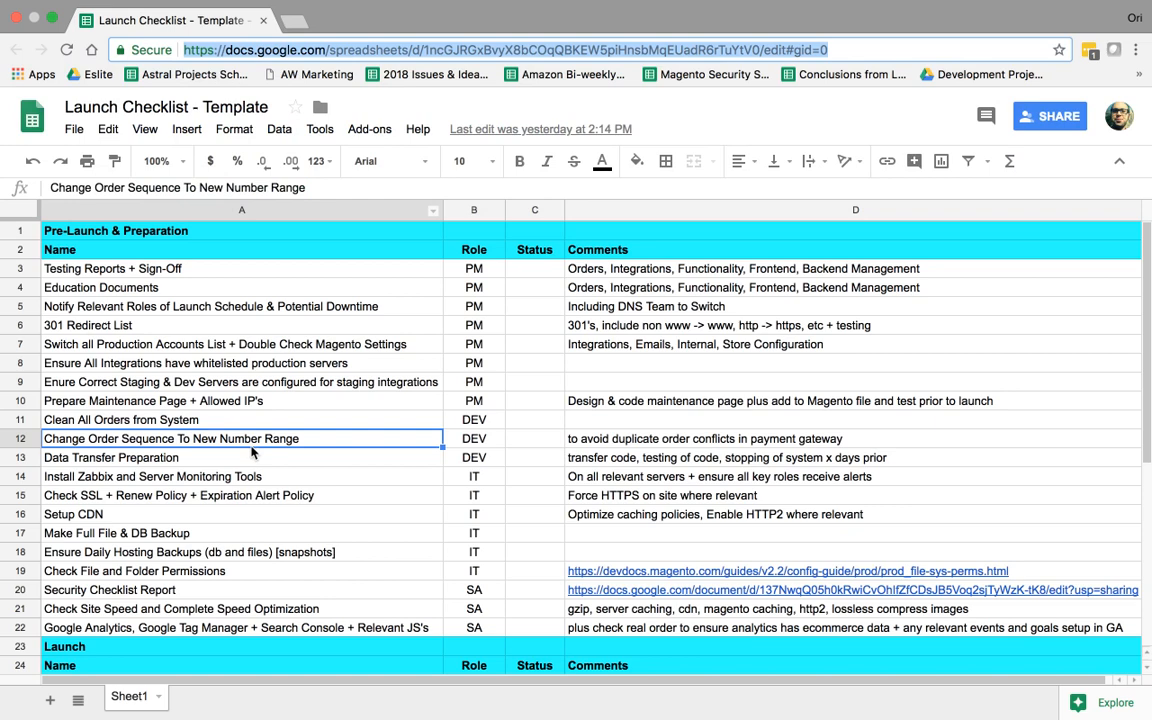
Step: Review the Data Transfer Preparation, monitoring tools, SSL renewal and Setup CDN tasks
left_click(254, 456)
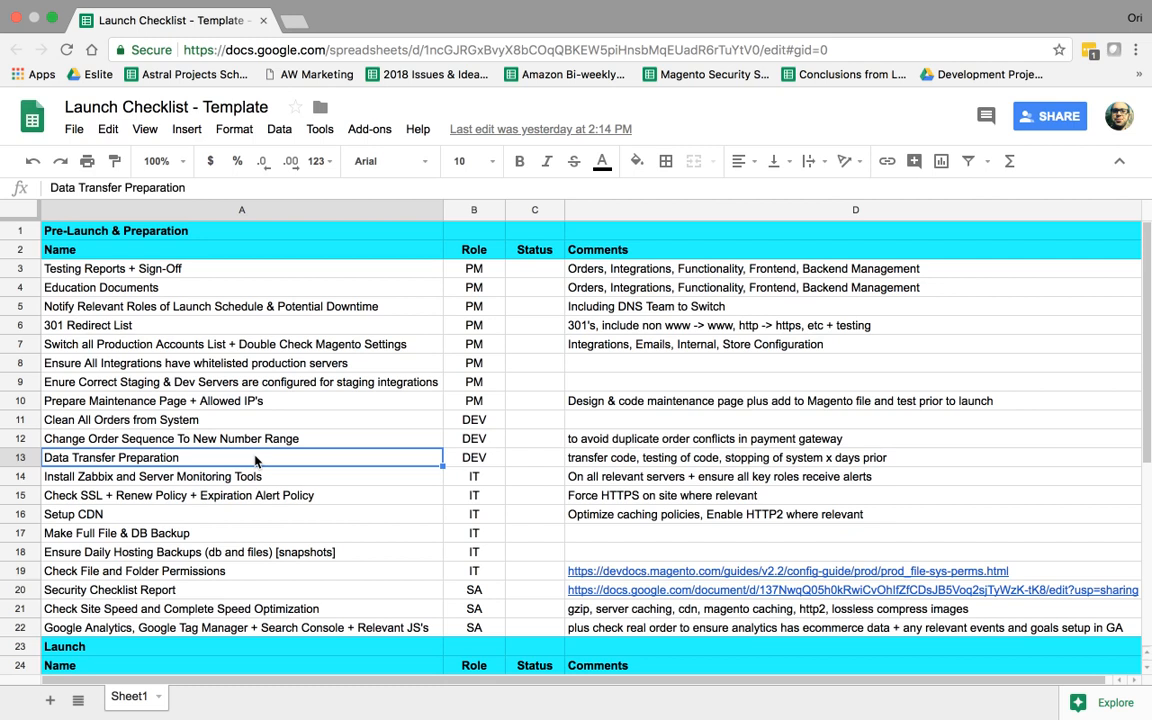
mouse_move(612, 464)
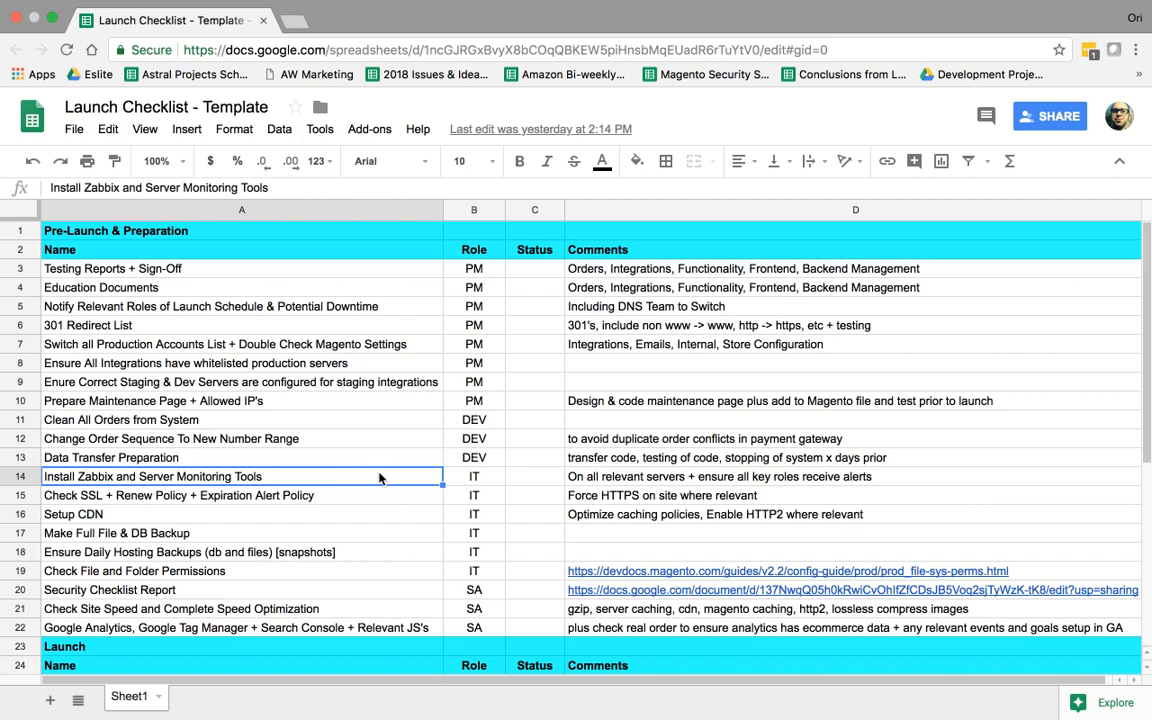
left_click(668, 476)
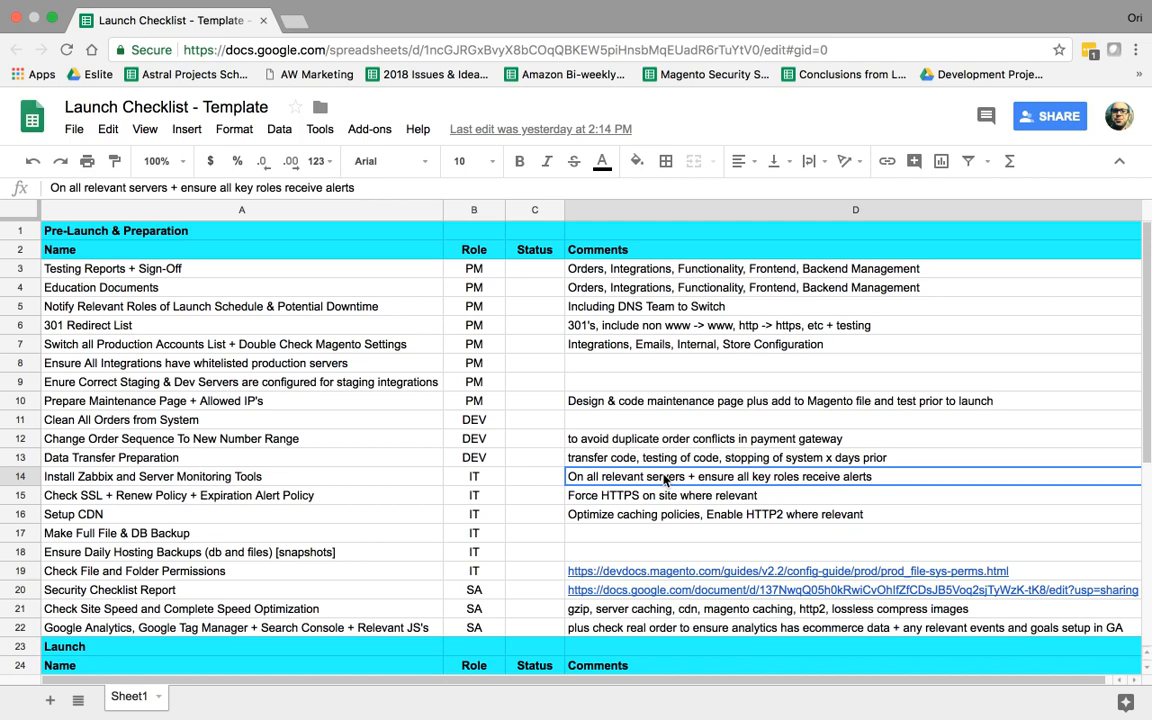
left_click(534, 476)
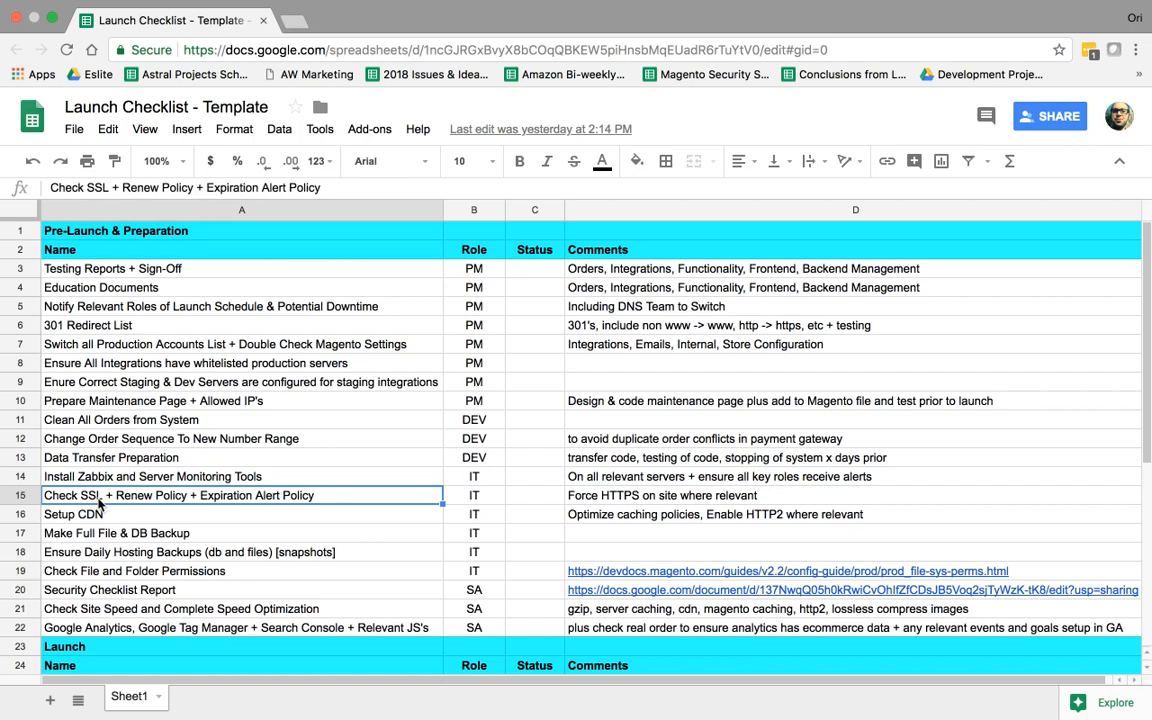
mouse_move(156, 508)
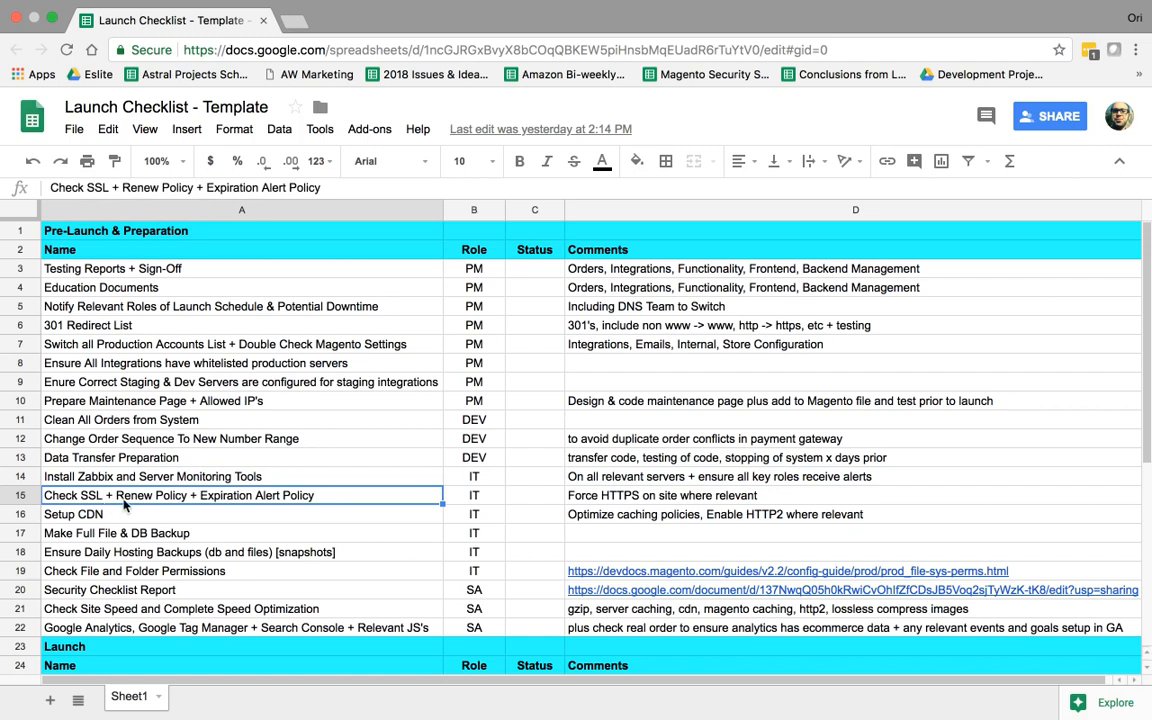
mouse_move(236, 500)
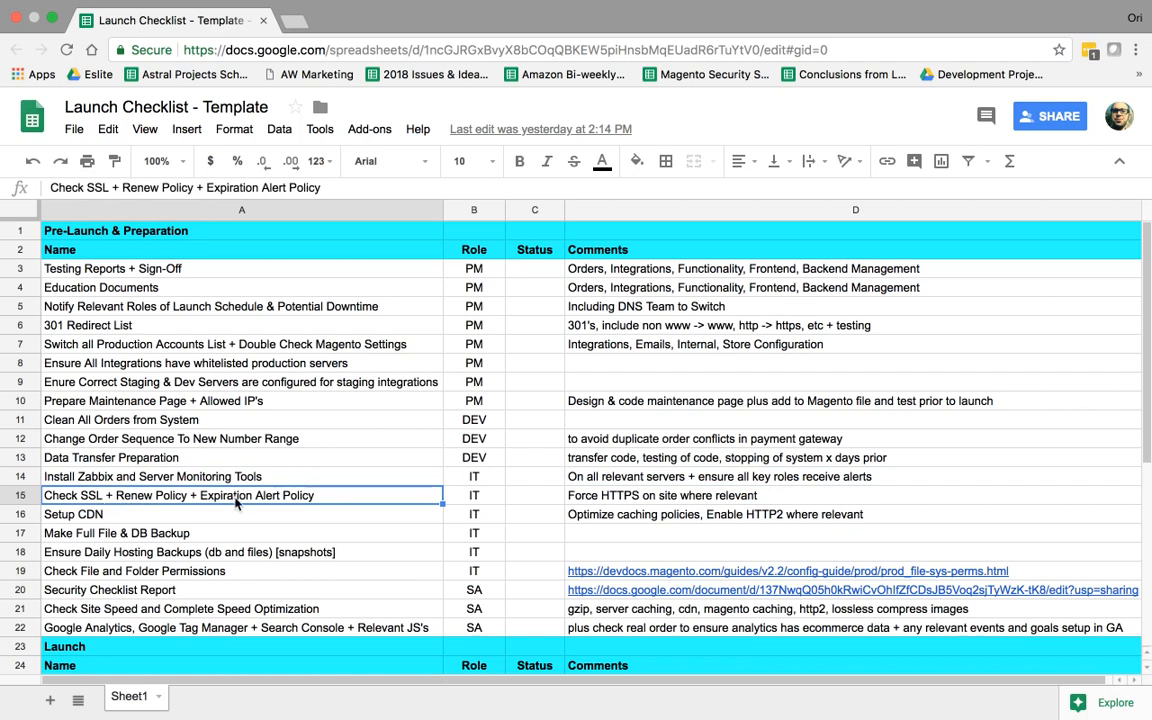
mouse_move(248, 500)
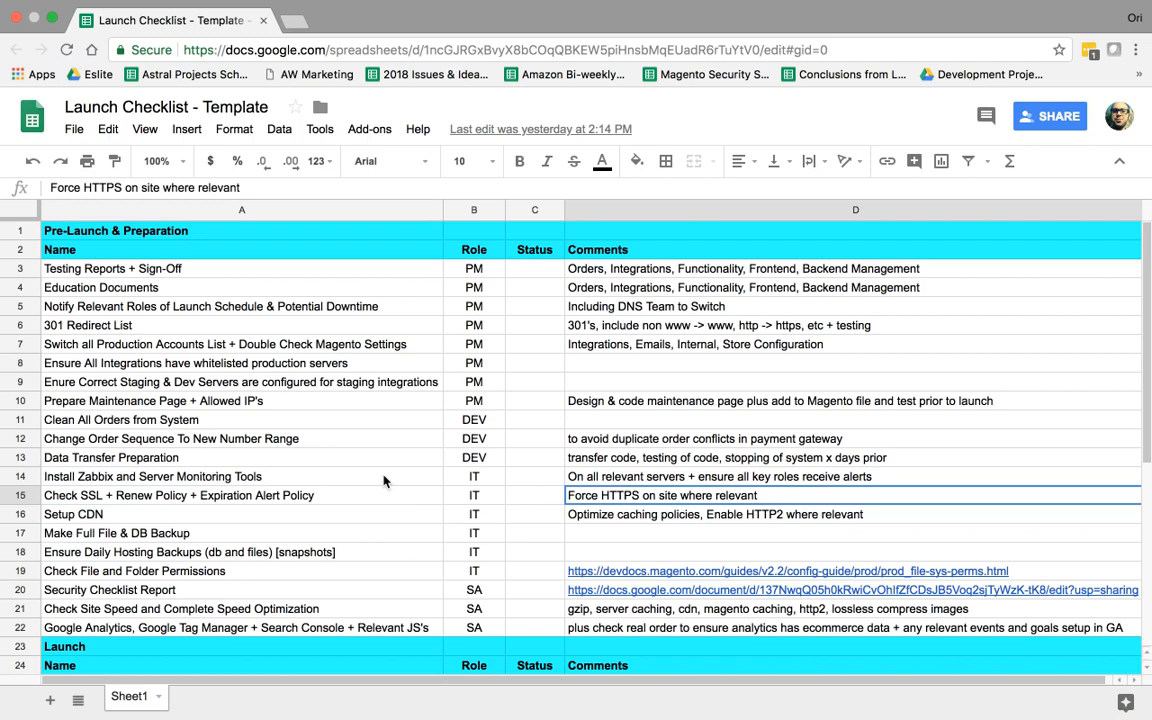
left_click(72, 514)
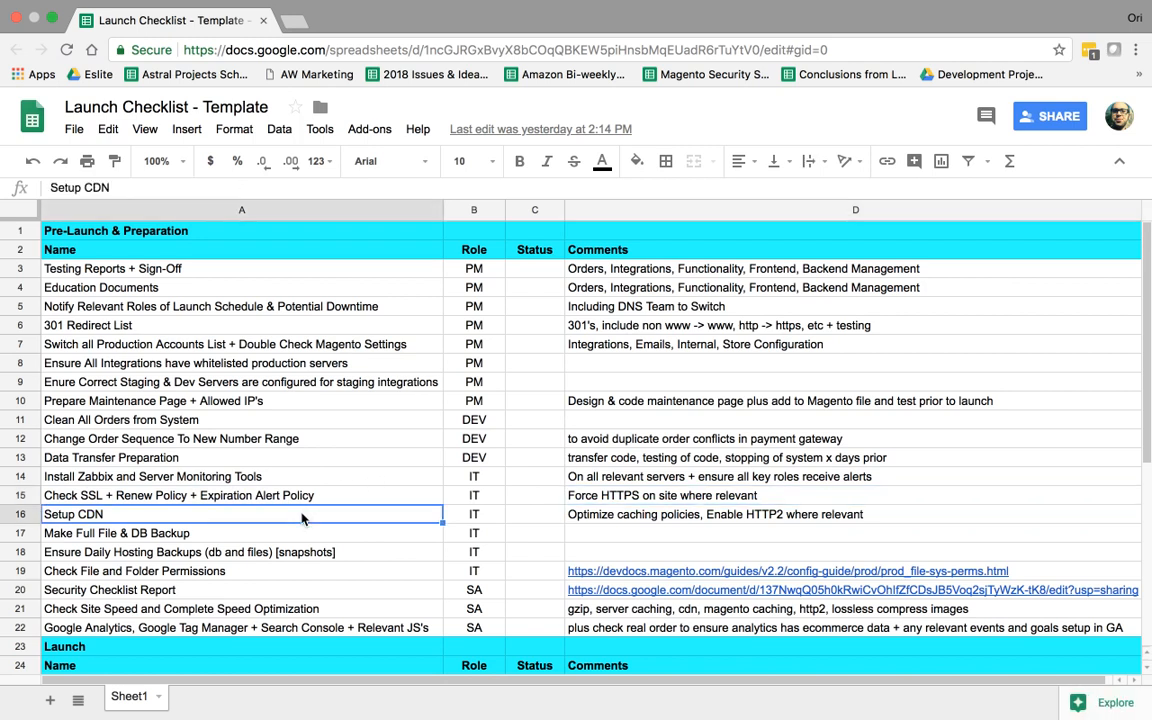
mouse_move(348, 520)
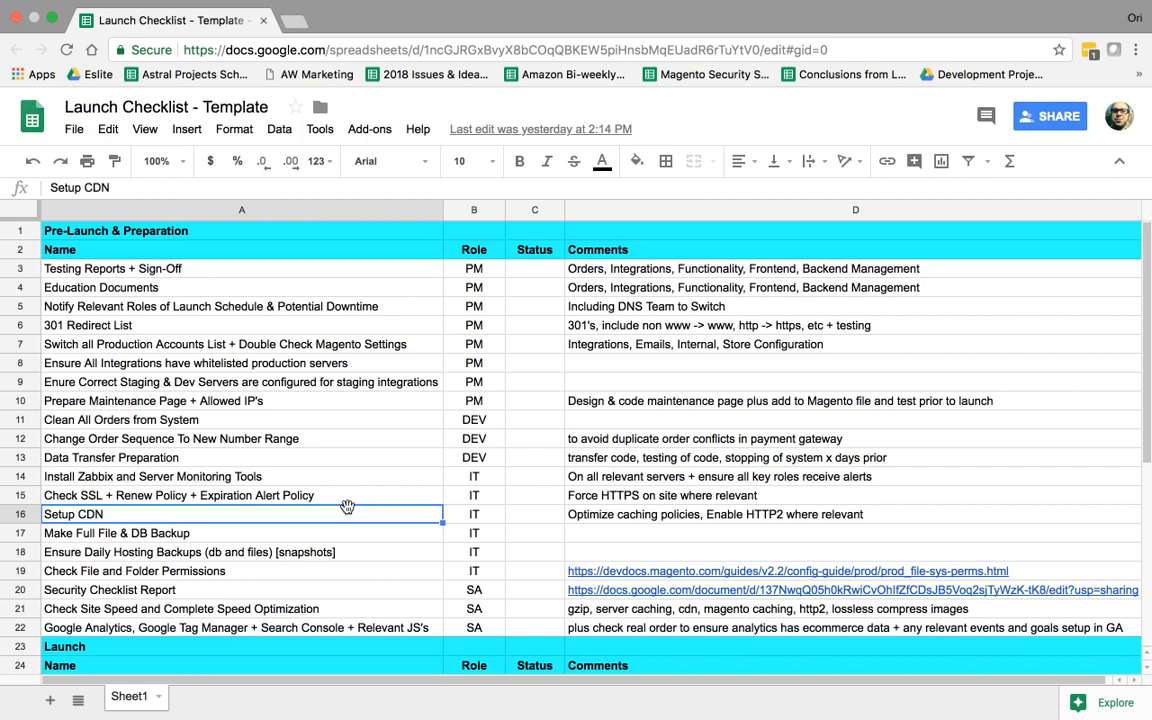
mouse_move(336, 528)
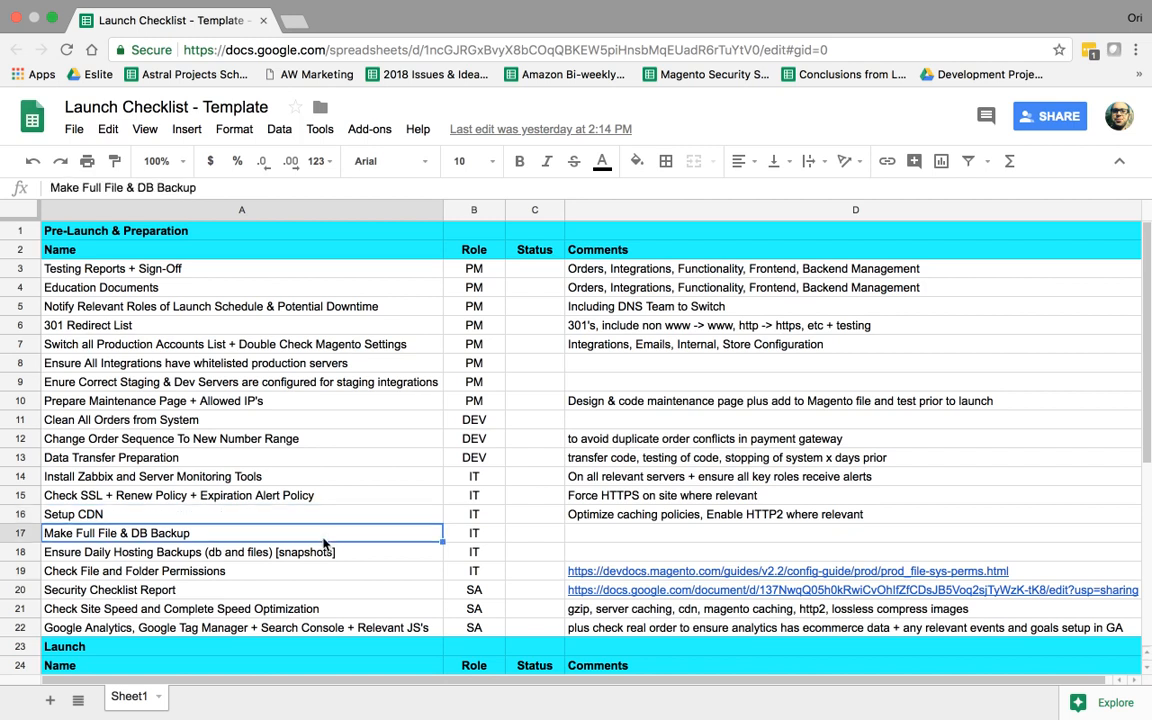
mouse_move(288, 536)
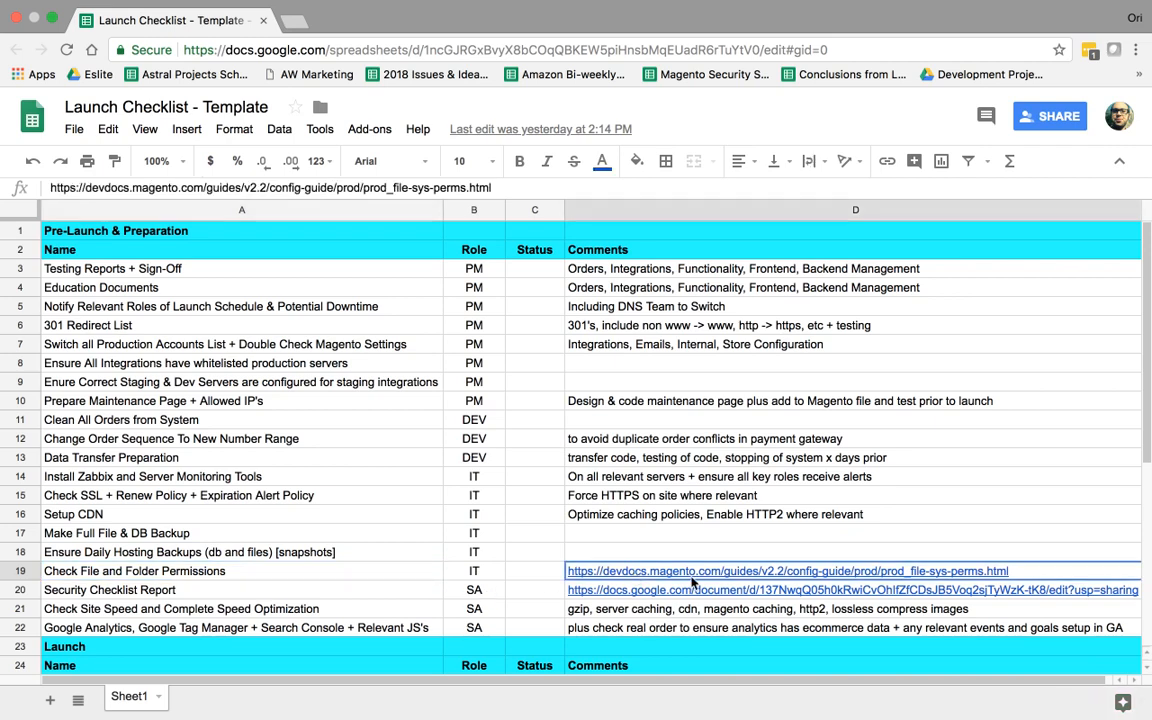
Step: Review the Security Checklist Report with its linked testing report and the Google Analytics tag setup task
left_click(110, 590)
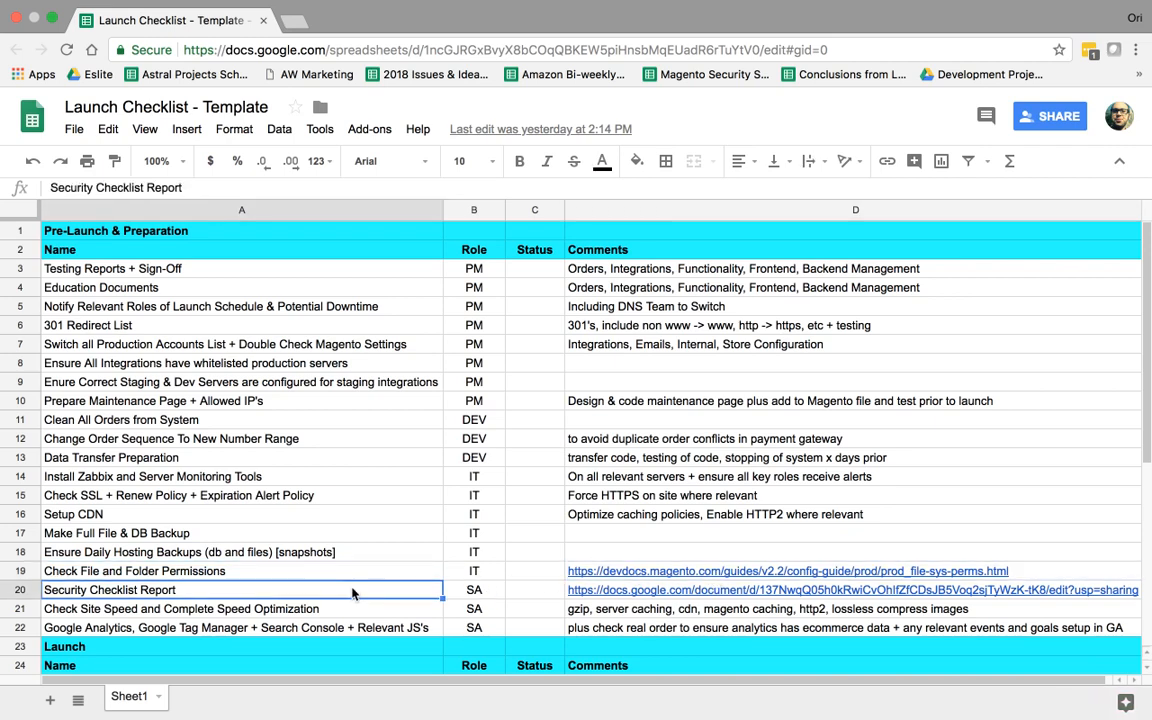
left_click(822, 592)
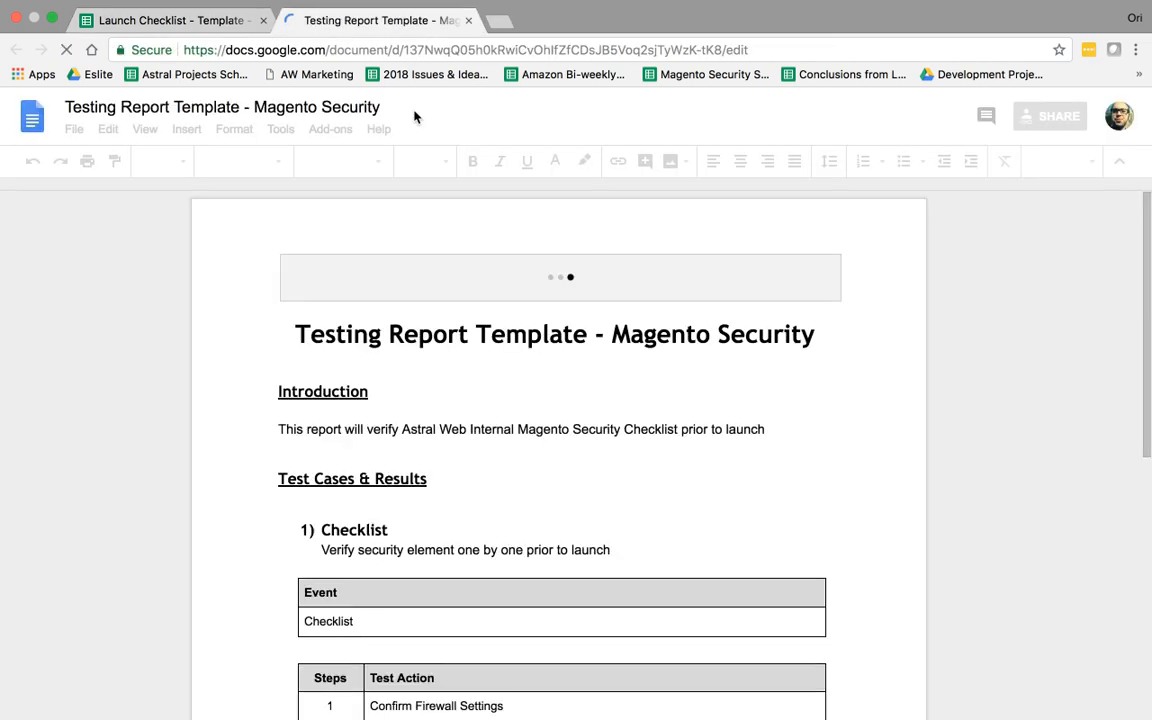
scroll("down", 3)
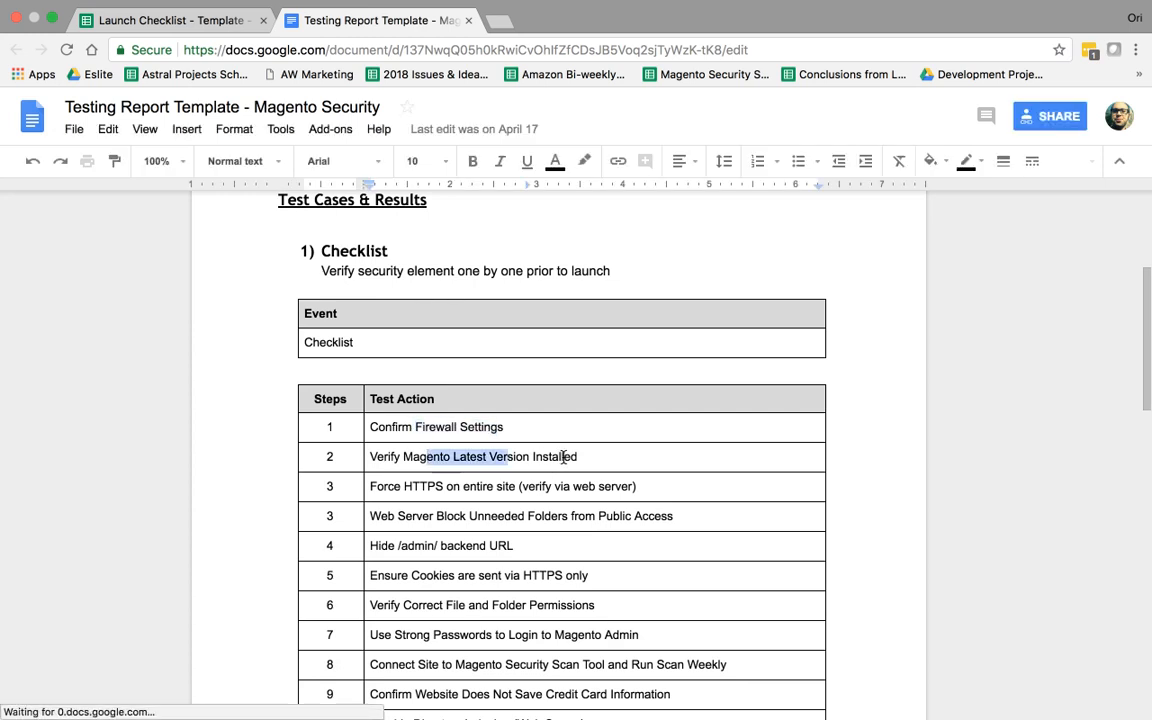
left_click(496, 546)
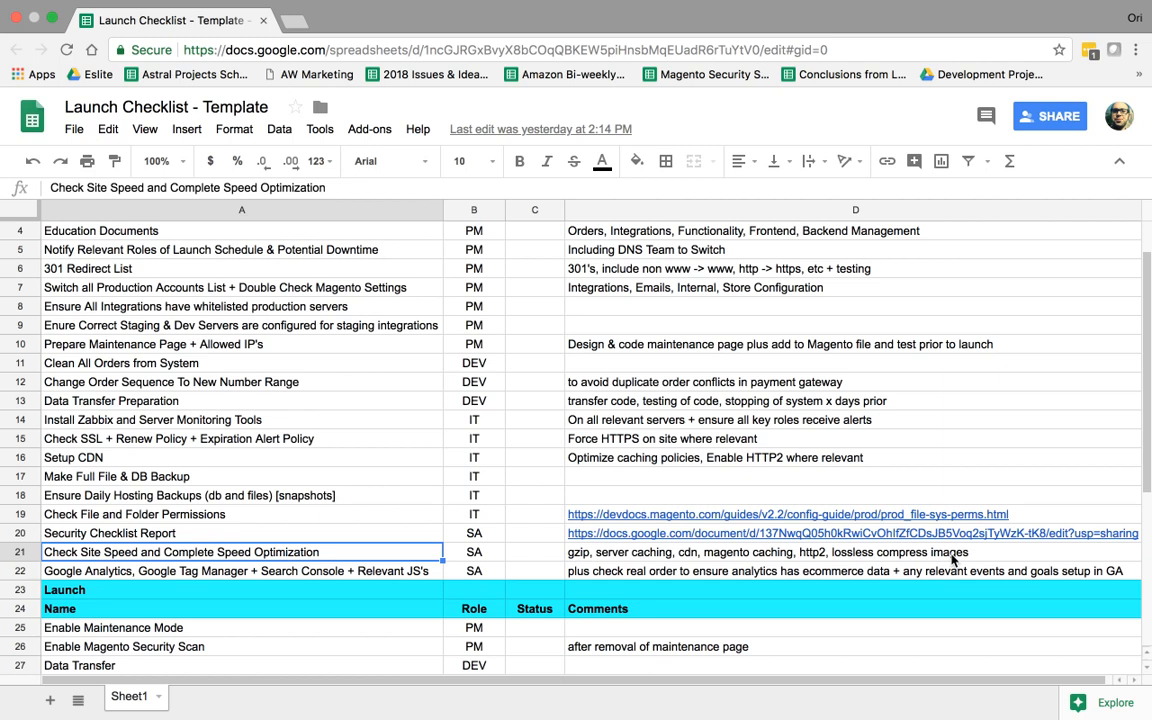
mouse_move(284, 576)
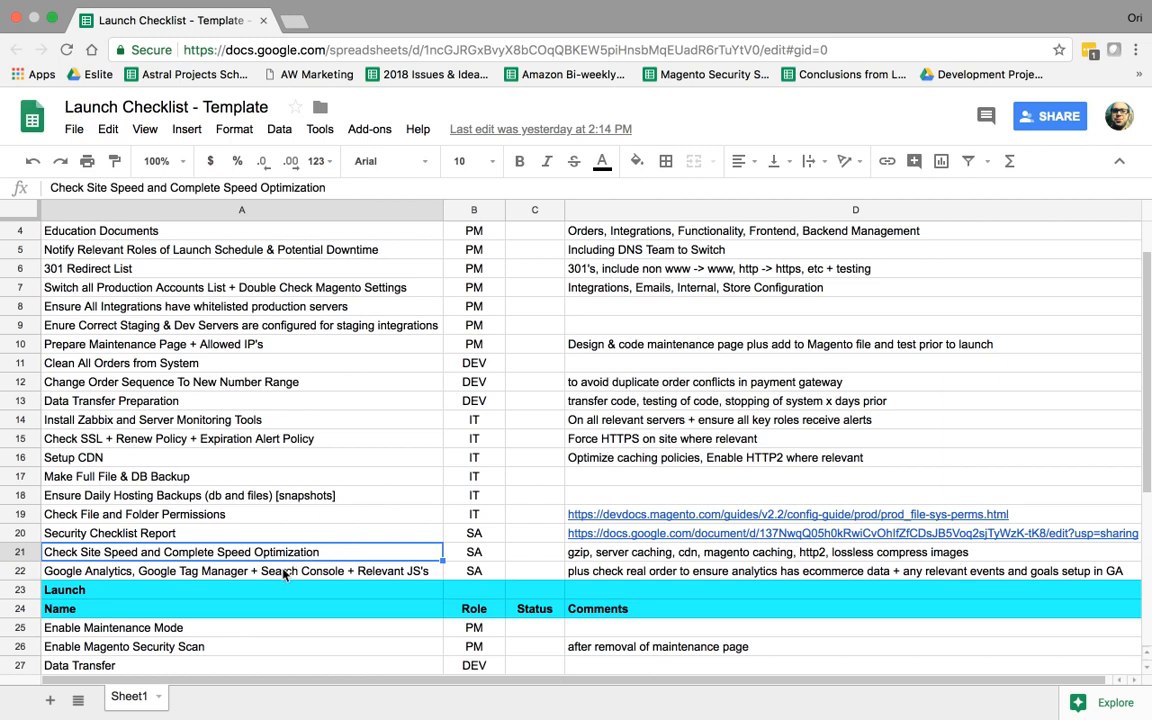
left_click(284, 572)
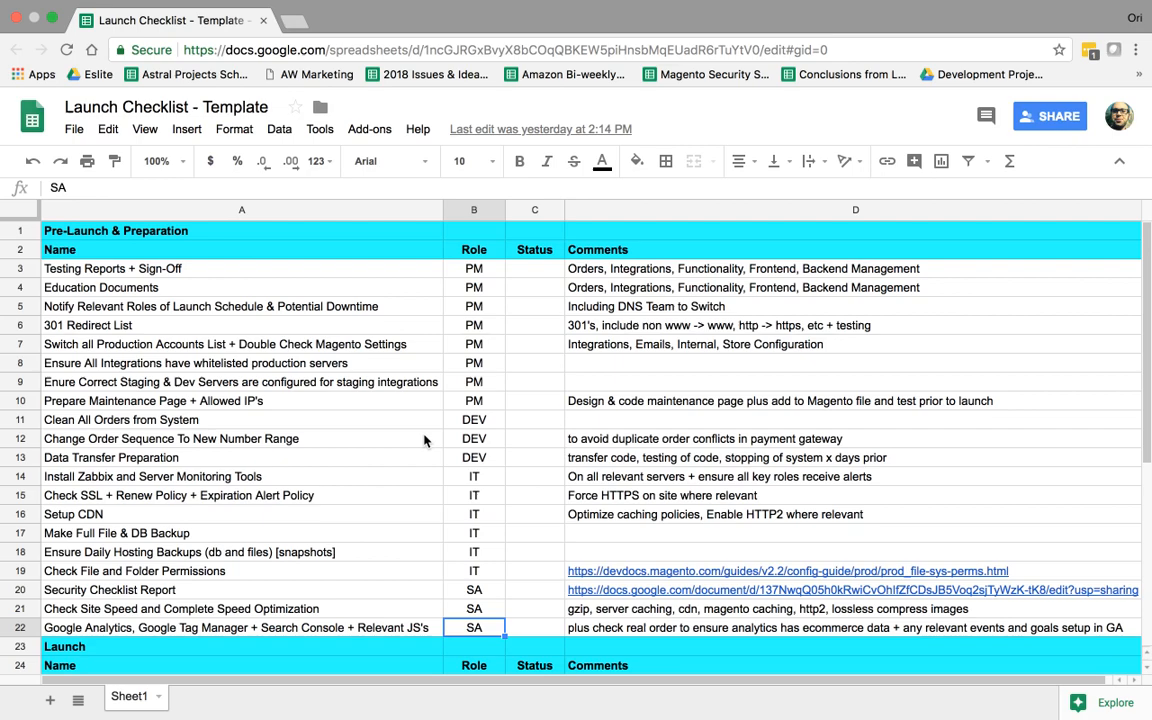
scroll("down", 3)
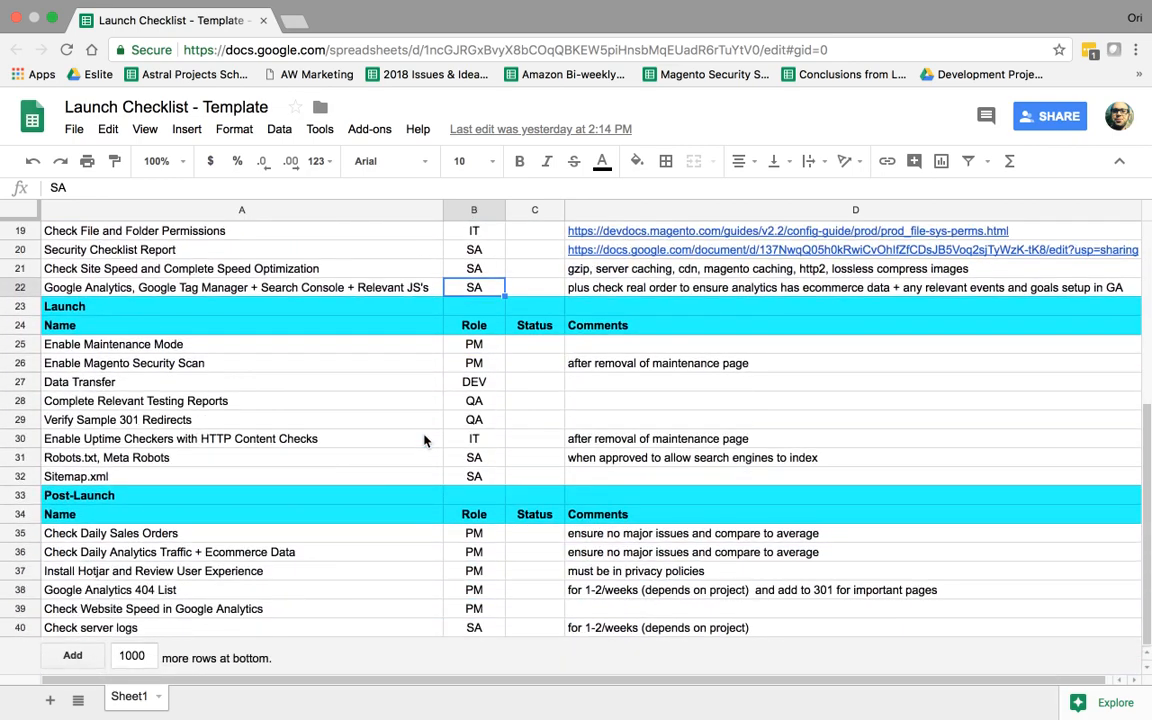
mouse_move(364, 380)
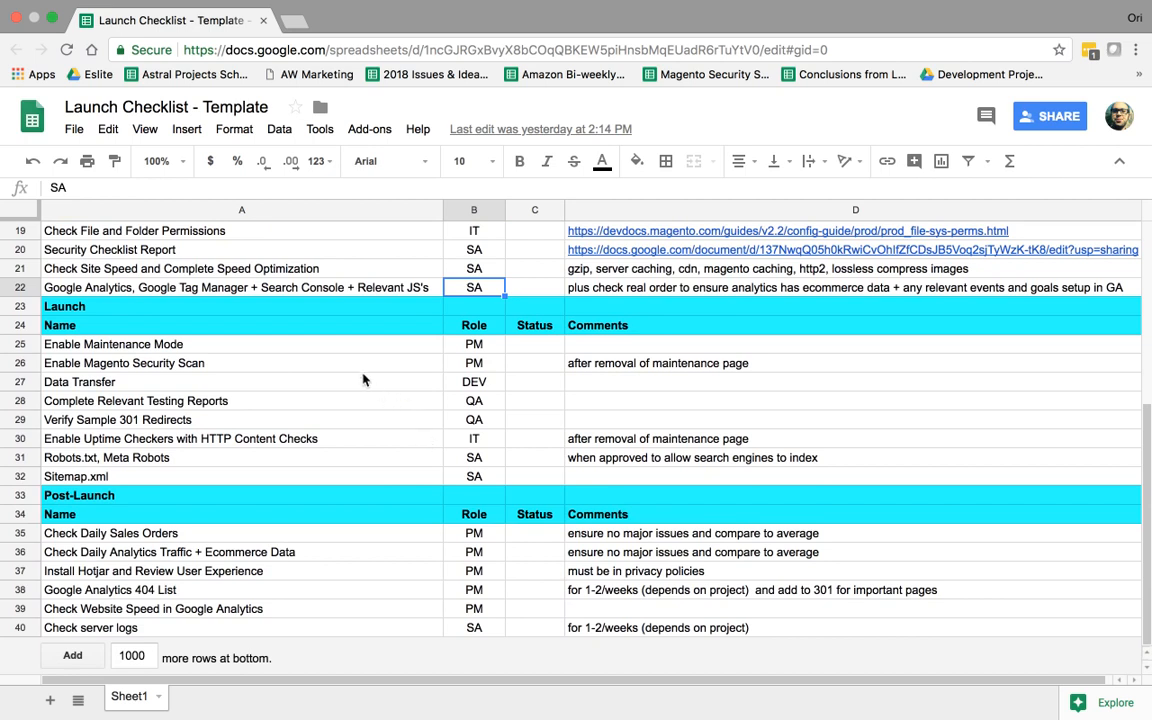
Step: Give Enable Maintenance Mode the comment "testing and testing report (full cycle and orders)"
left_click(112, 344)
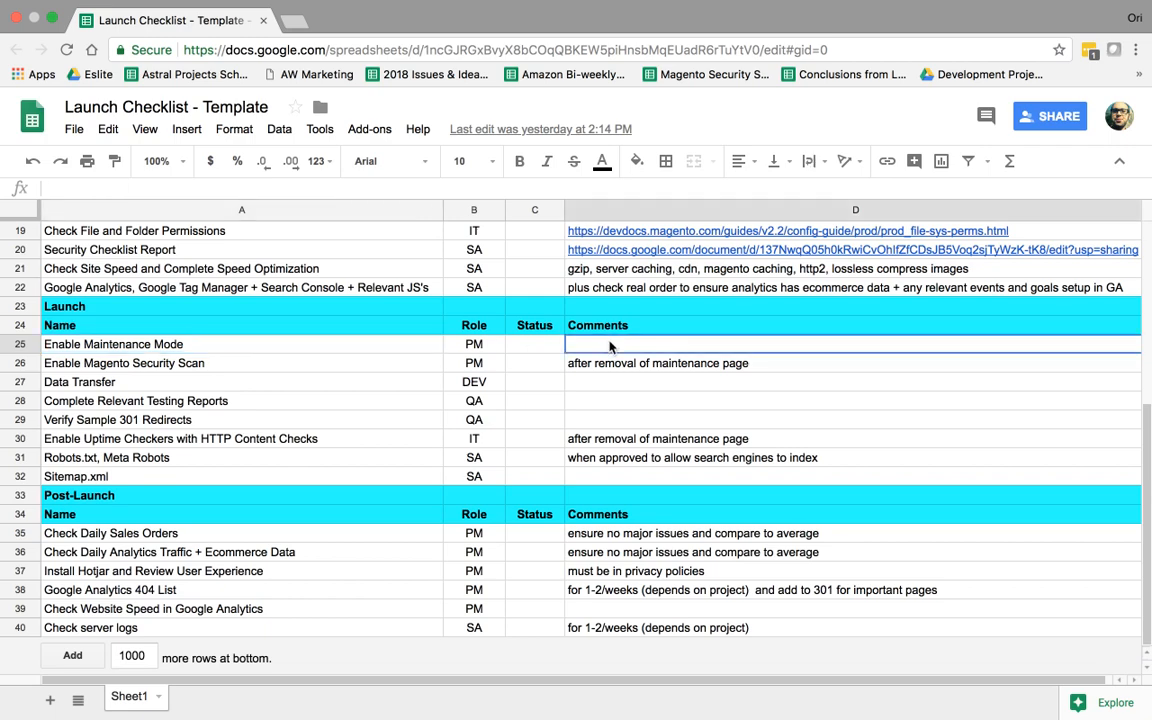
type("testing and testing report (full cu")
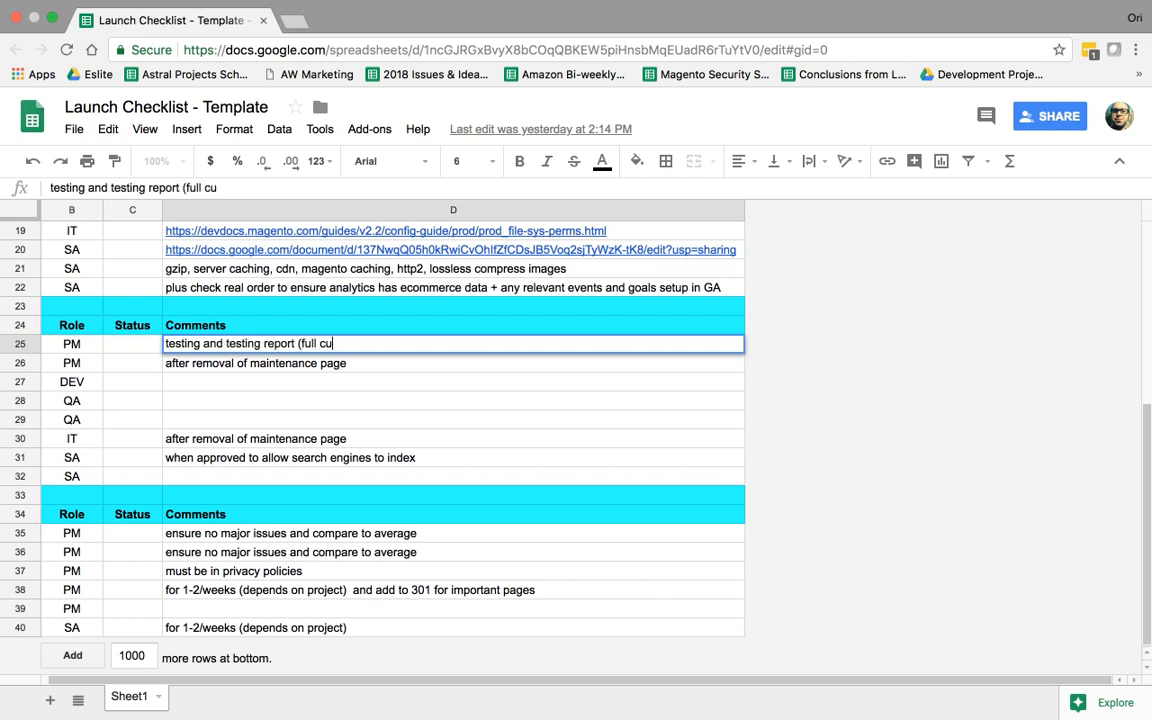
type("ycle and orders)")
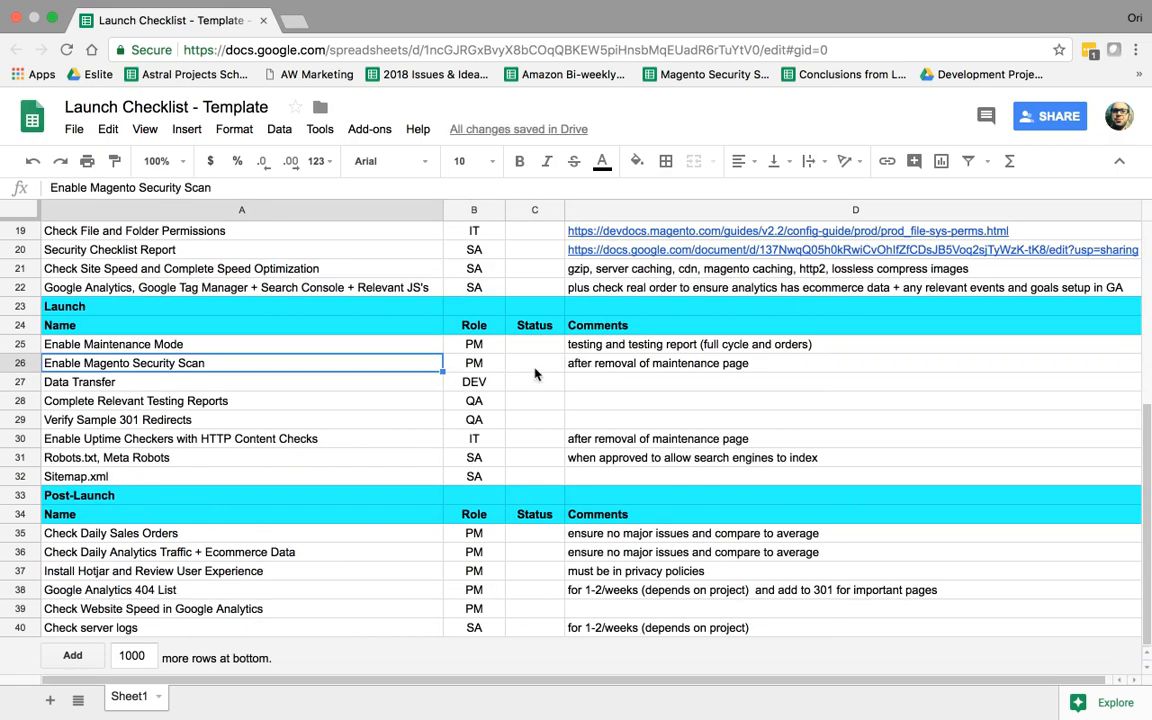
mouse_move(592, 348)
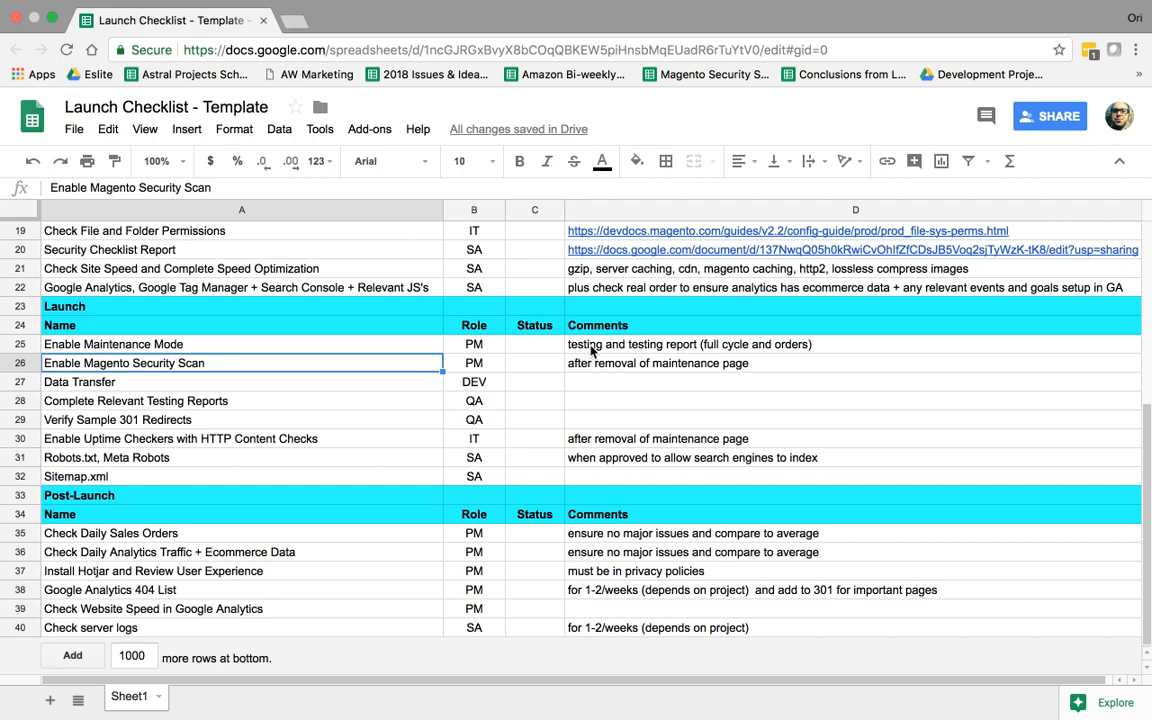
mouse_move(578, 350)
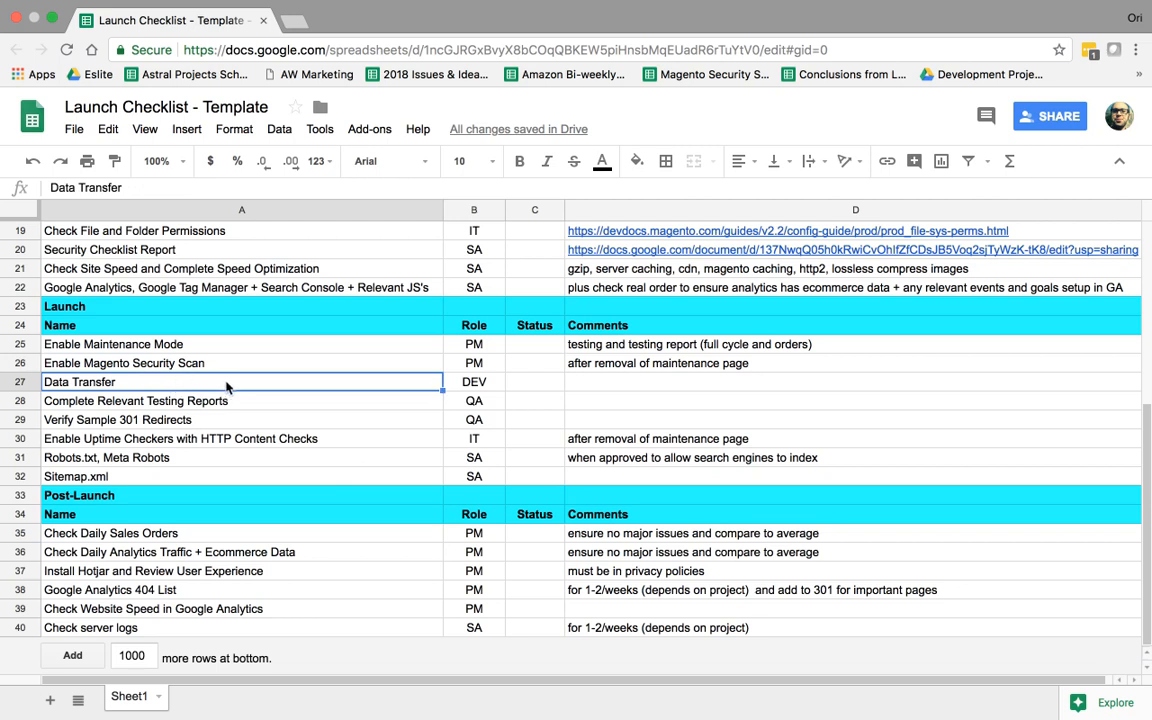
mouse_move(186, 392)
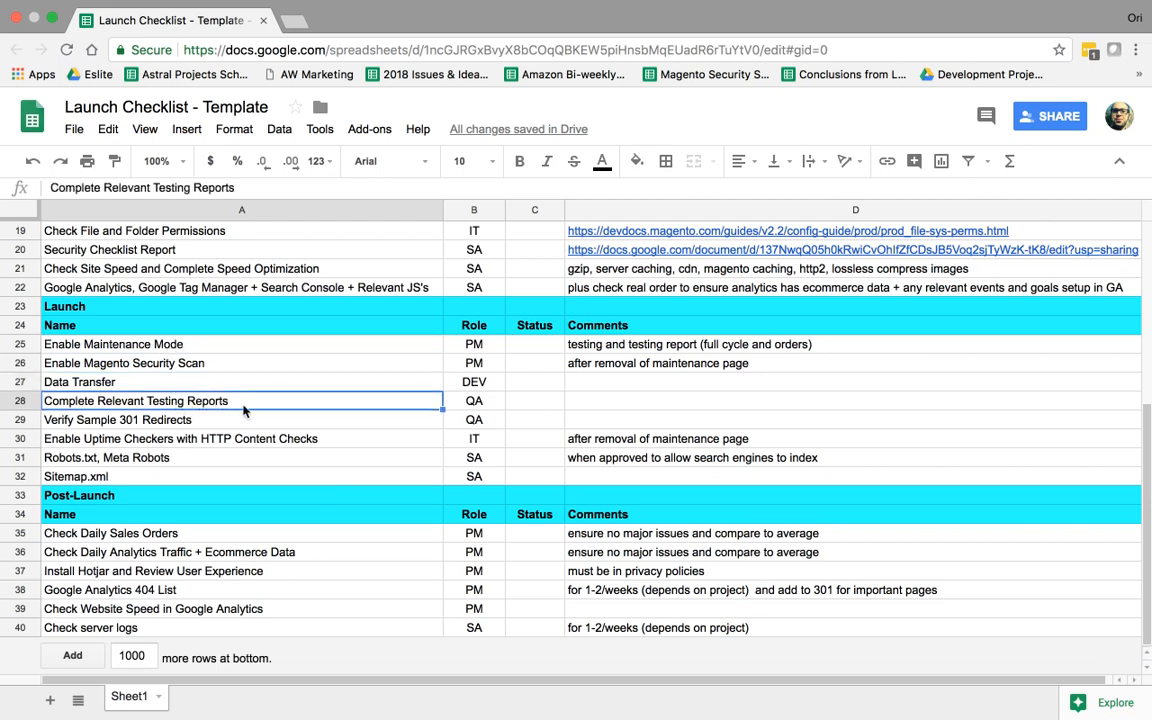
mouse_move(178, 424)
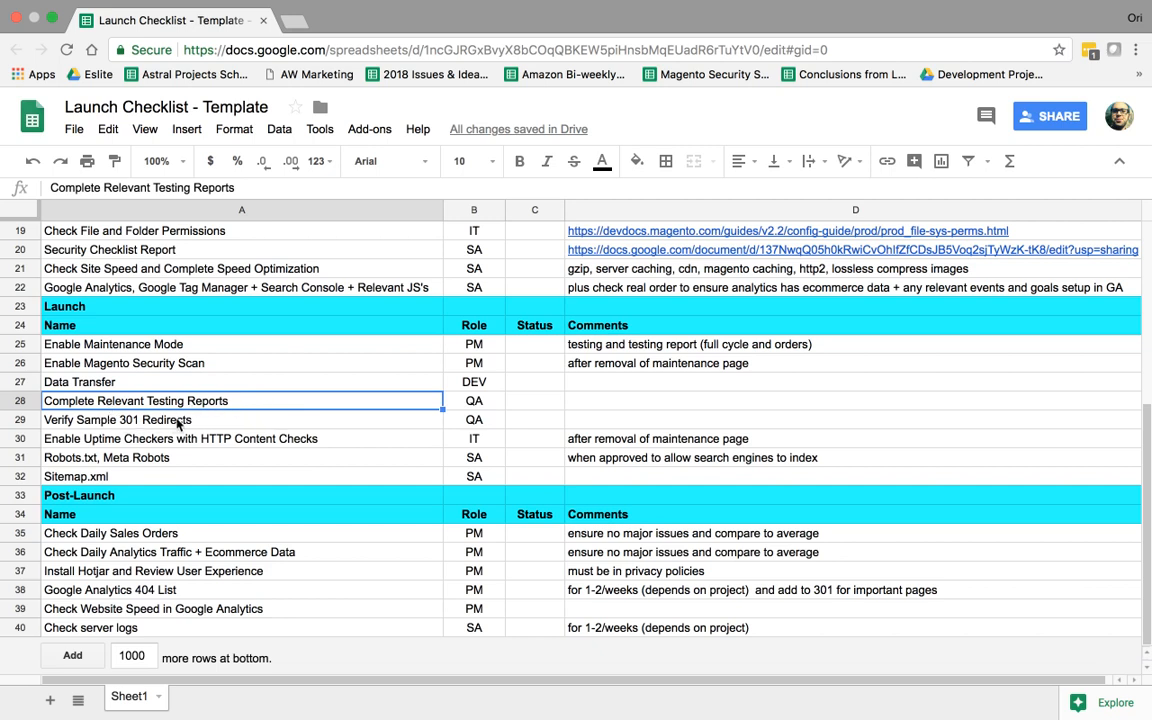
mouse_move(196, 422)
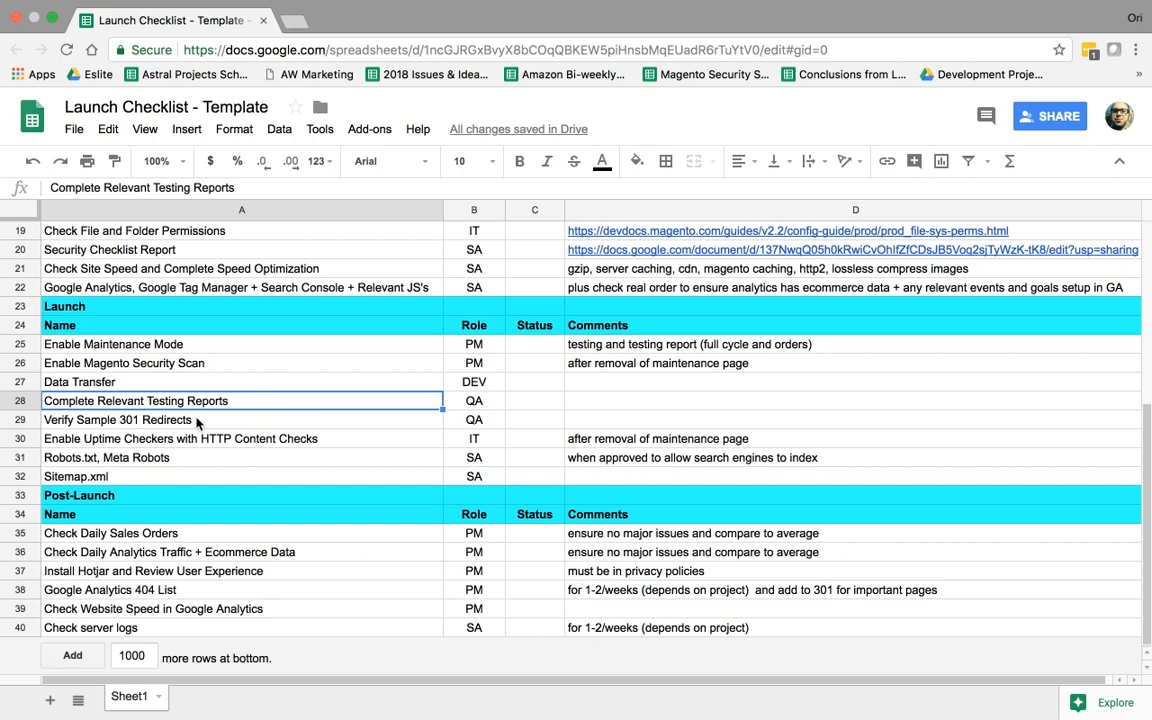
left_click(232, 440)
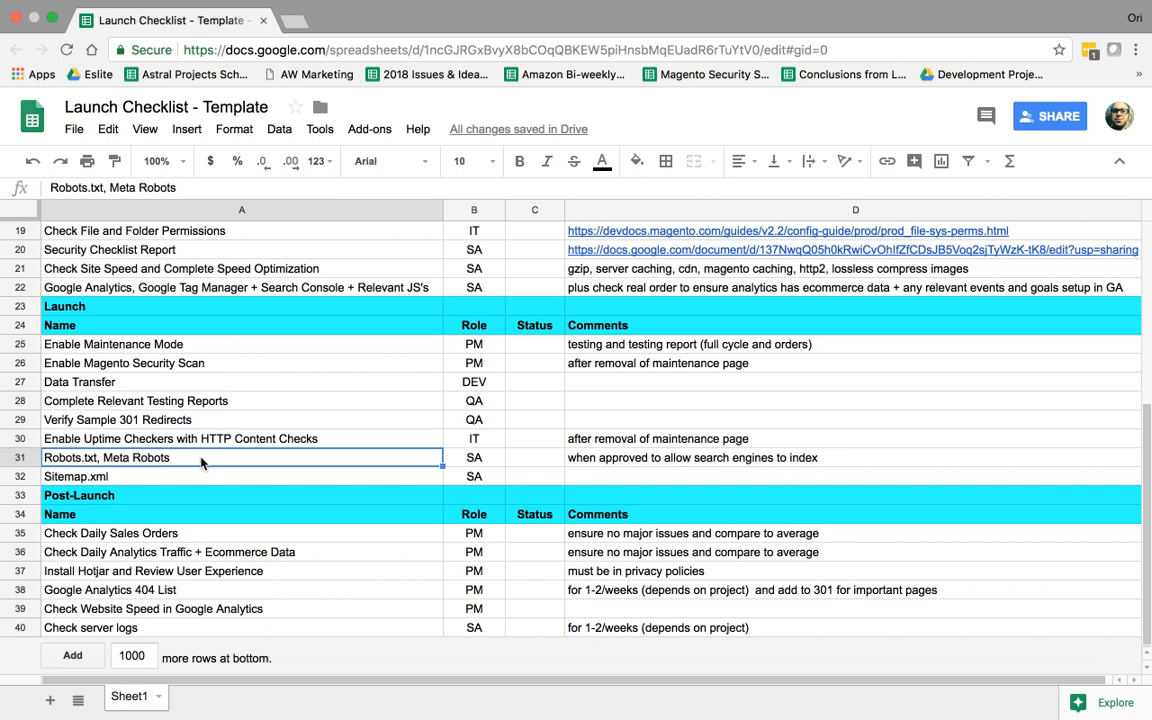
mouse_move(20, 458)
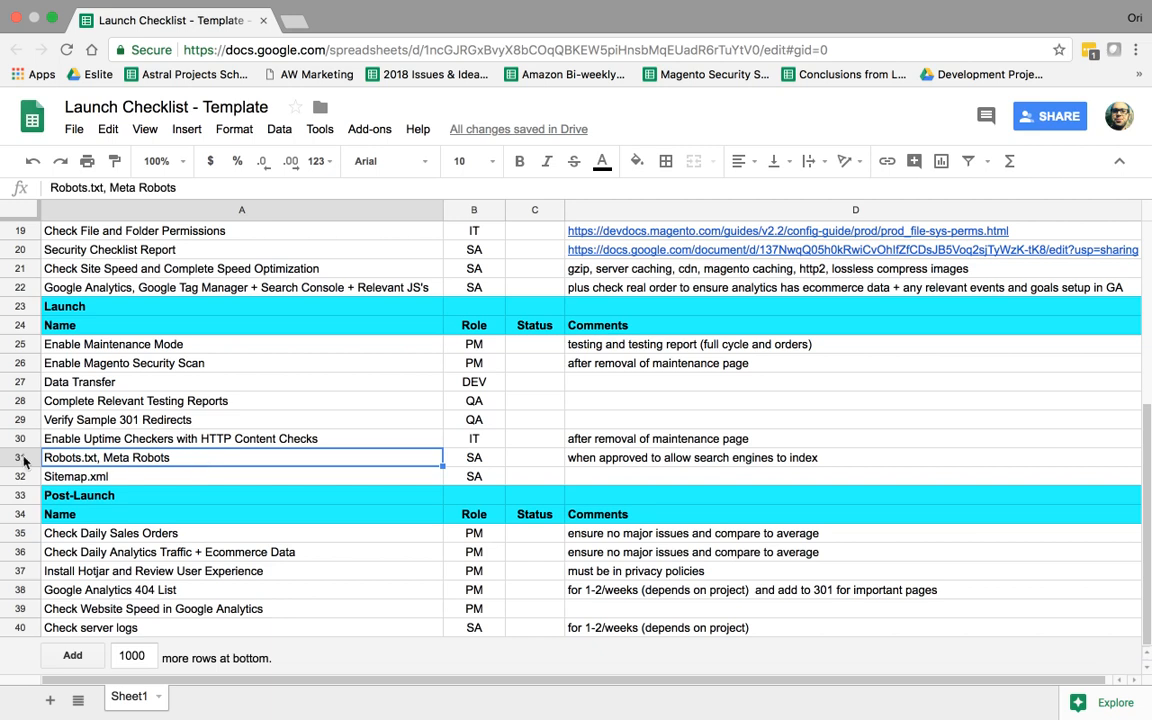
mouse_move(148, 464)
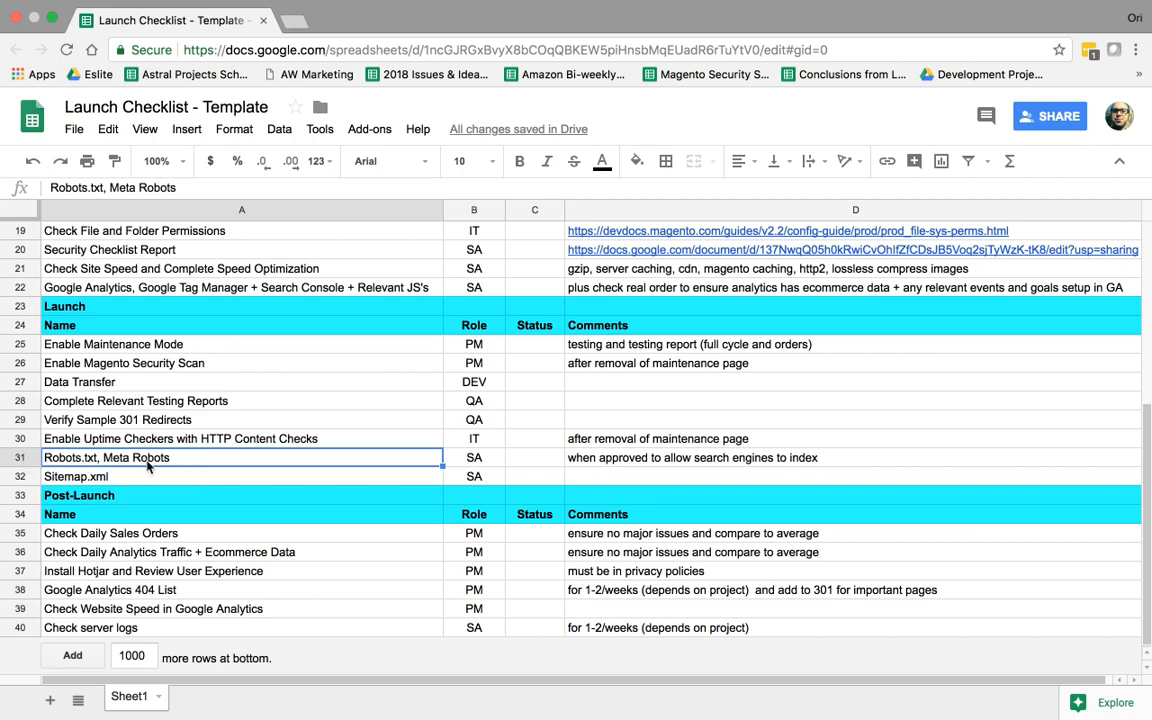
mouse_move(170, 460)
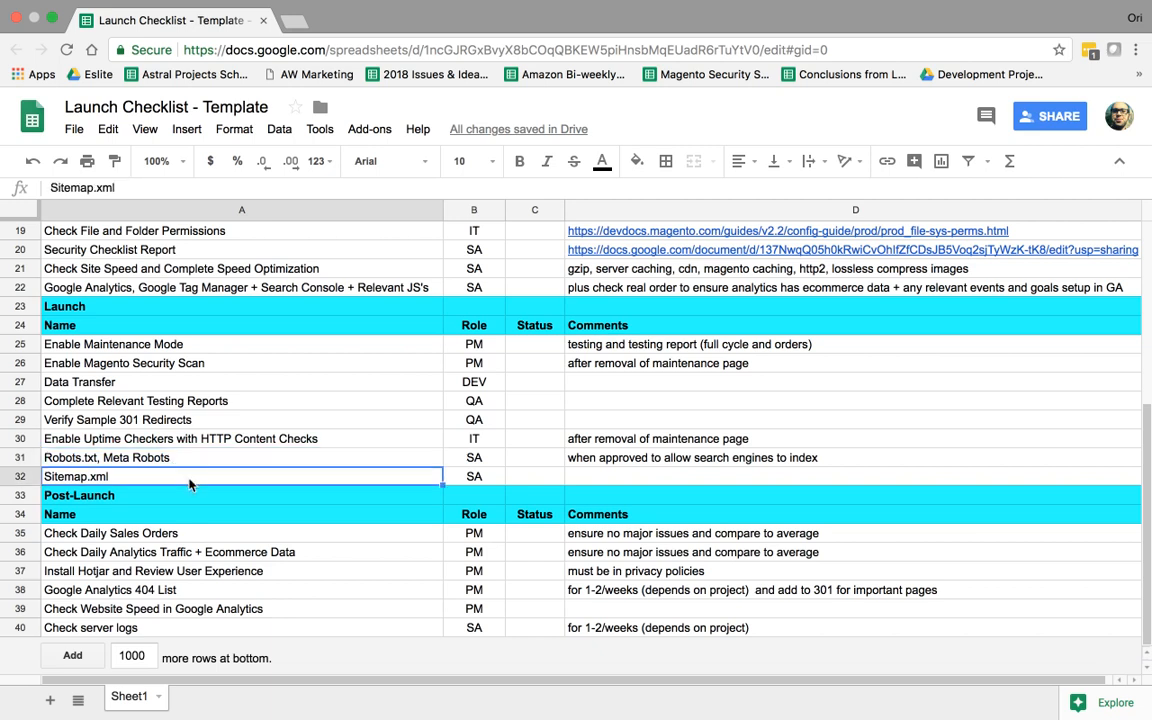
mouse_move(338, 482)
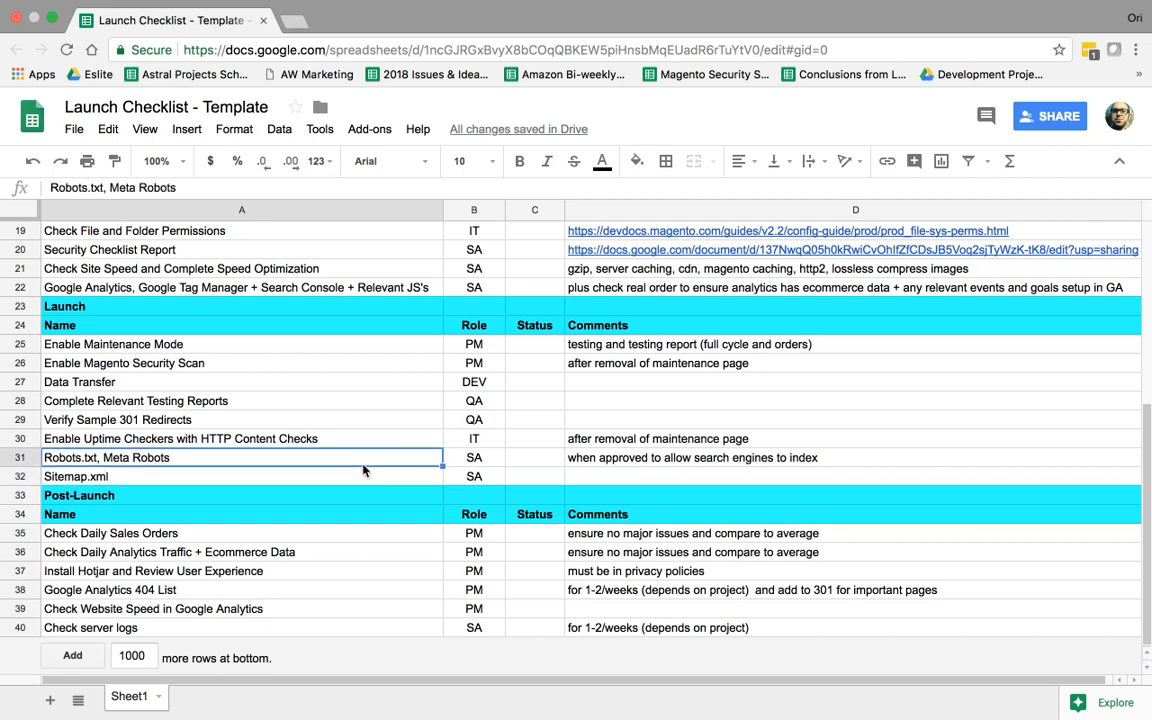
mouse_move(402, 506)
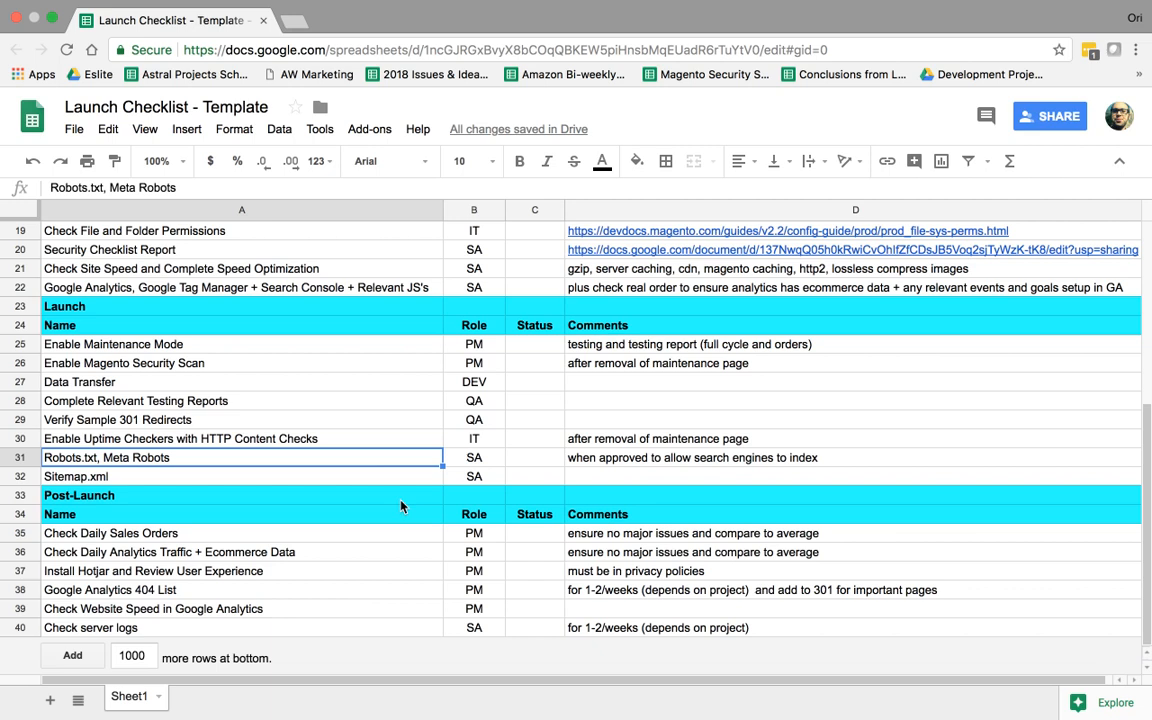
mouse_move(388, 520)
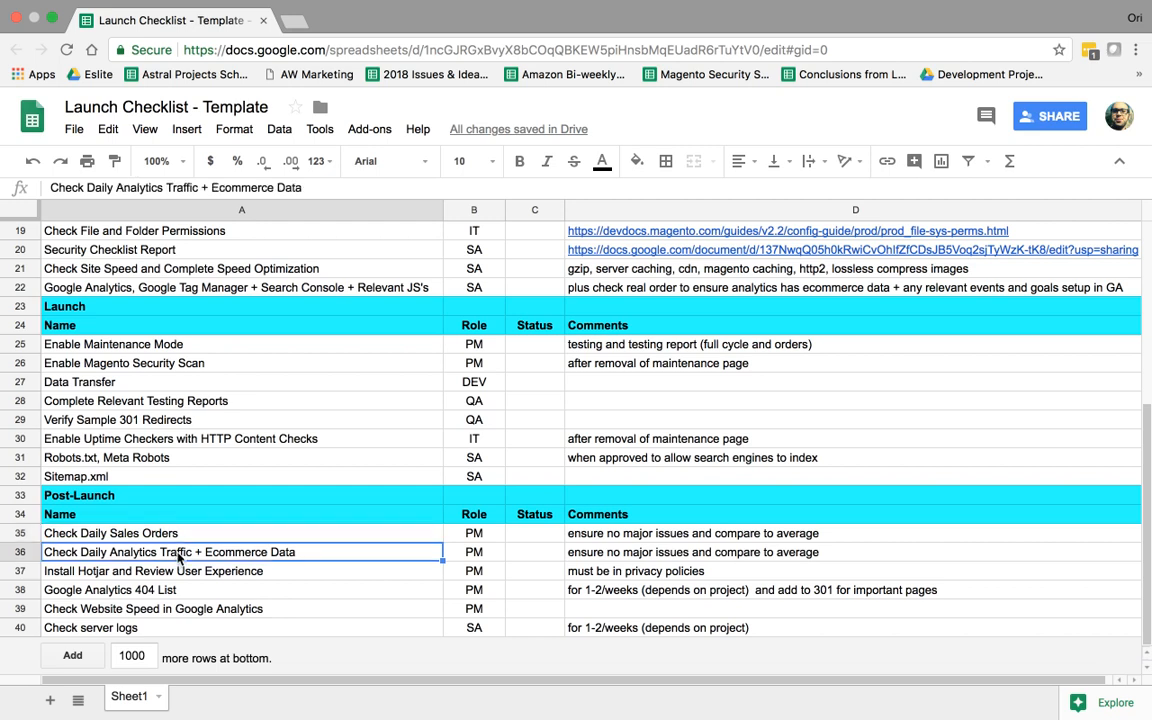
mouse_move(204, 558)
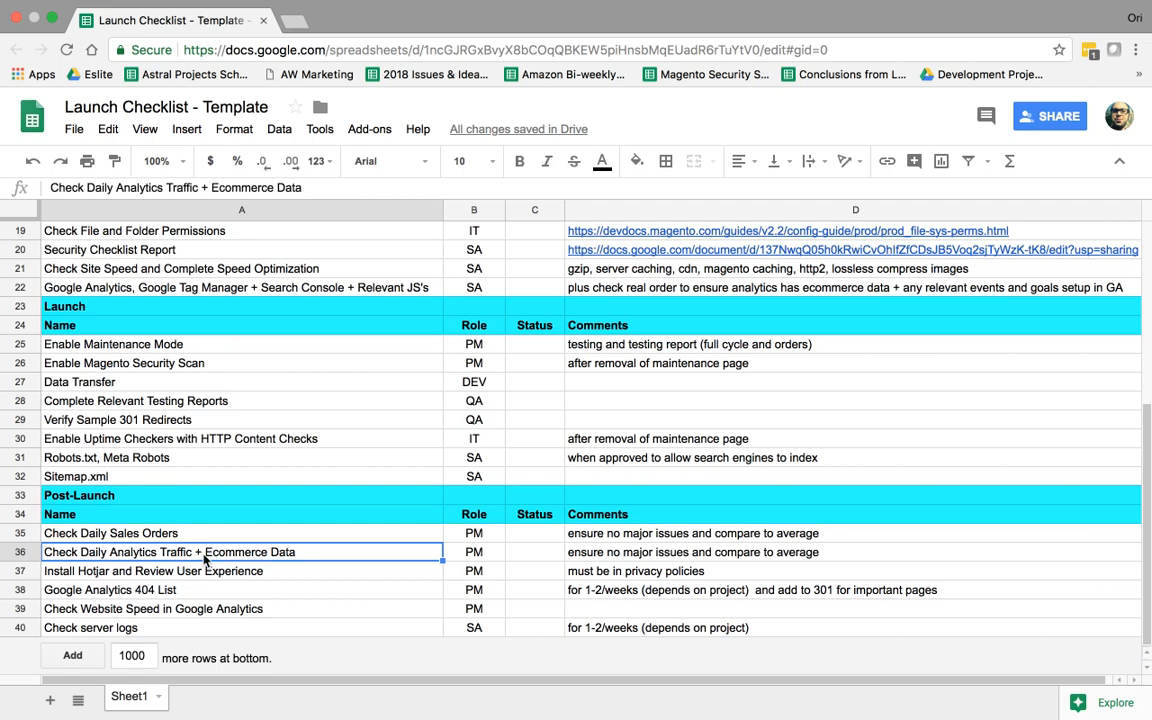
mouse_move(258, 572)
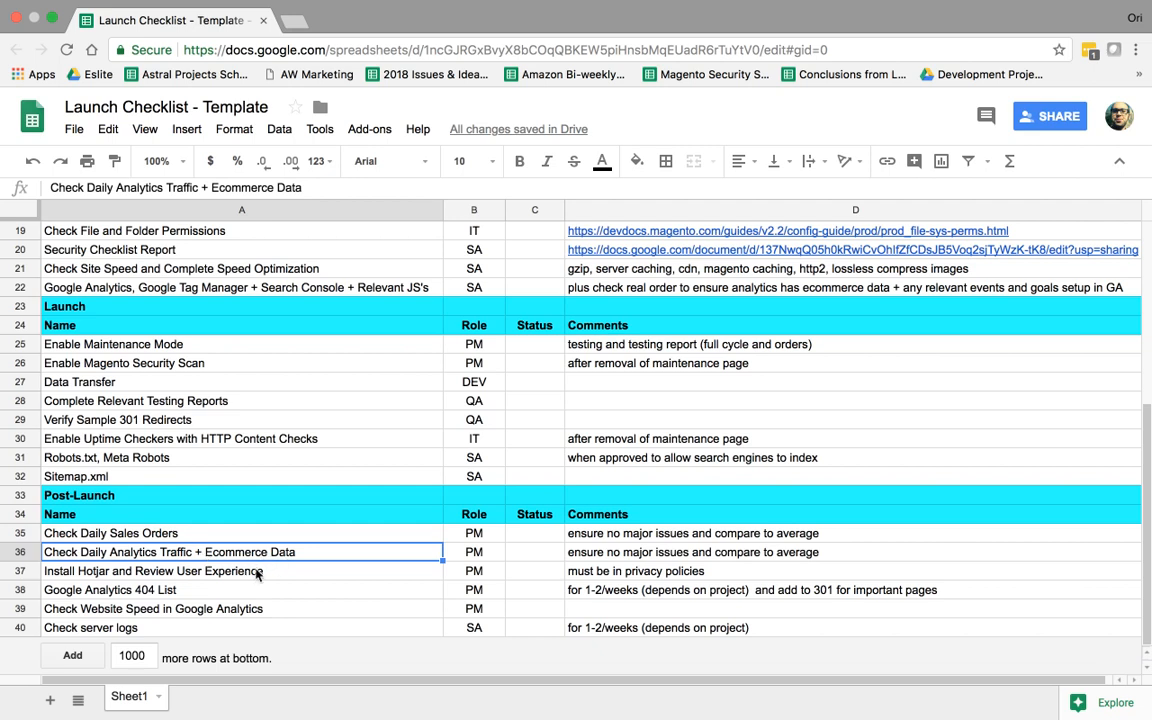
left_click(154, 572)
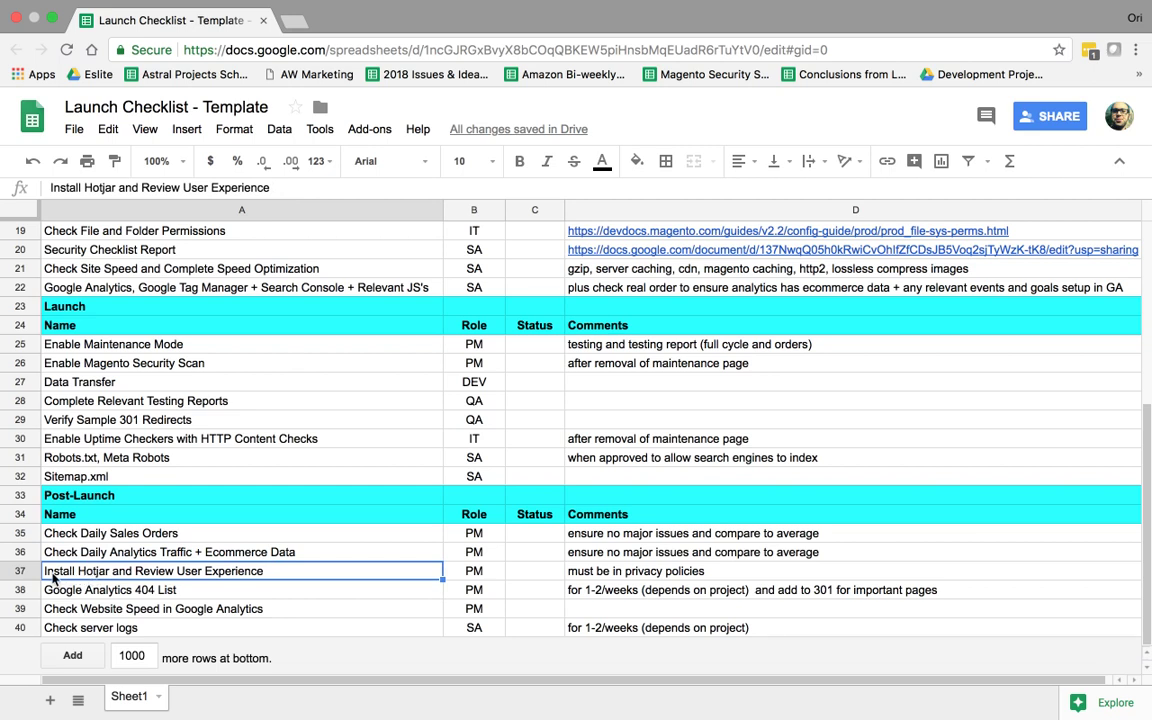
mouse_move(132, 584)
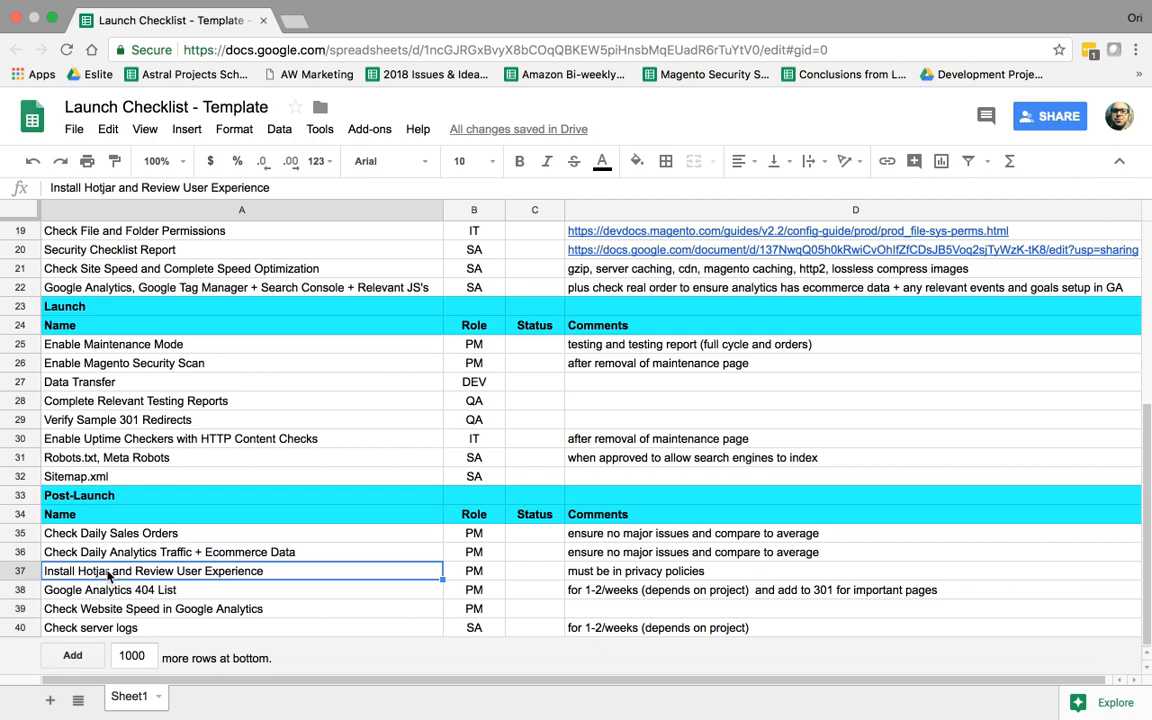
left_click(110, 590)
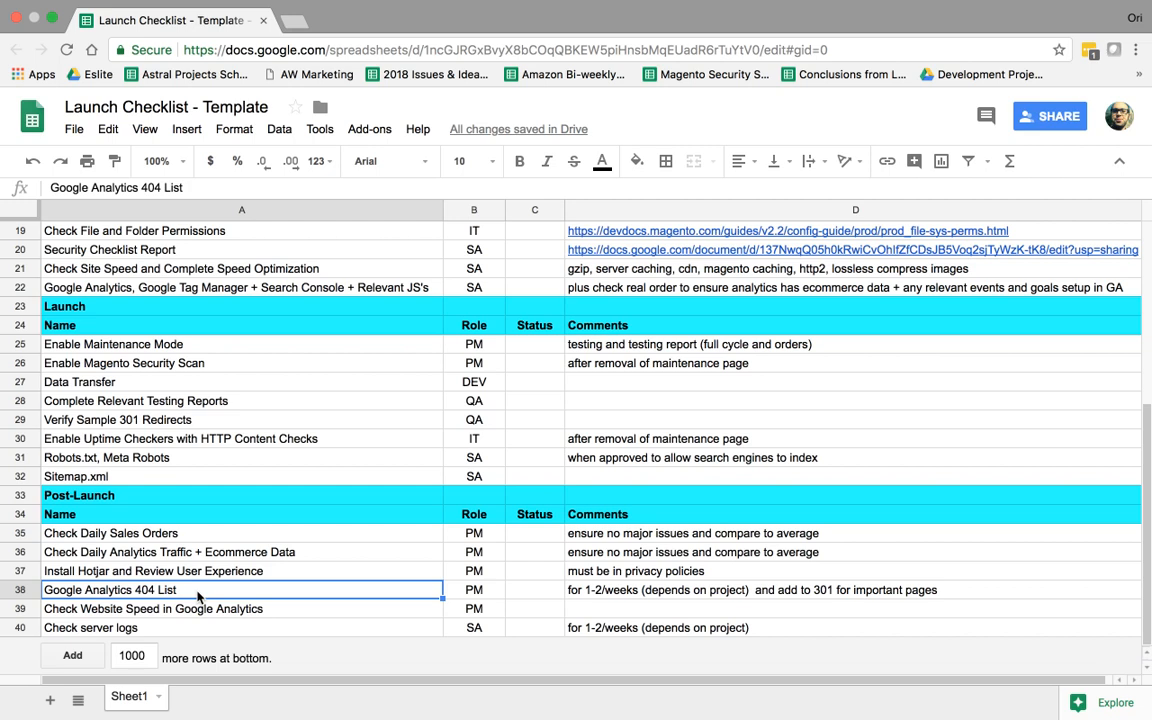
mouse_move(502, 596)
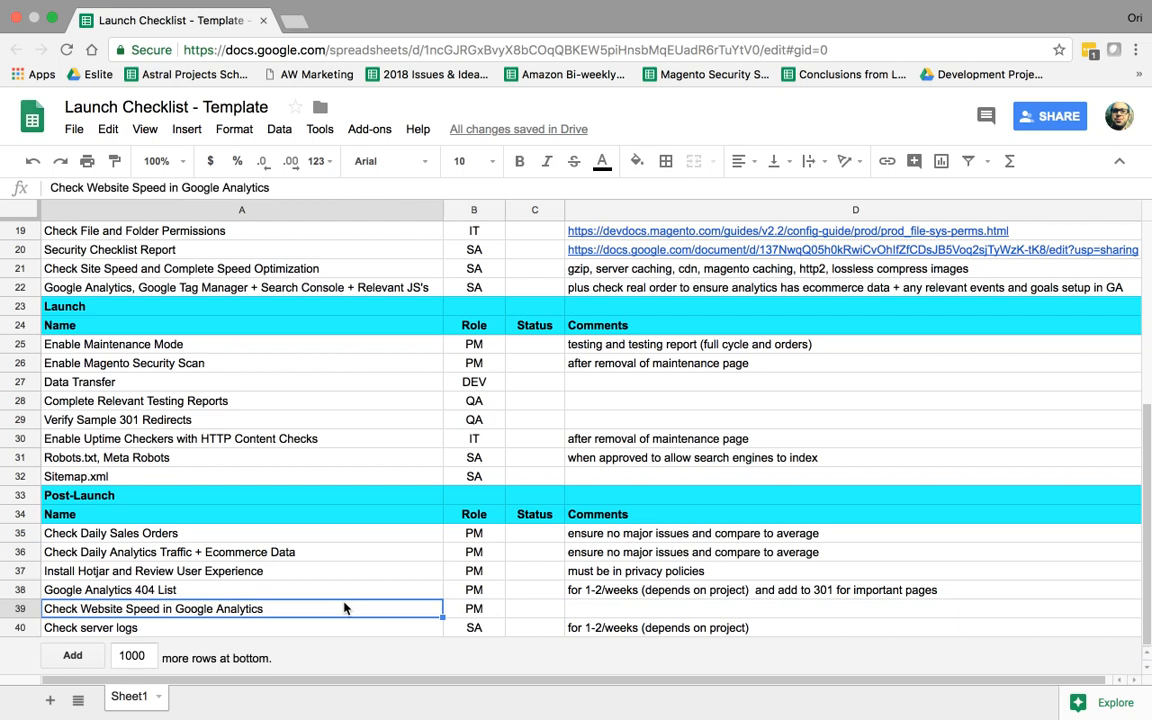
left_click(250, 628)
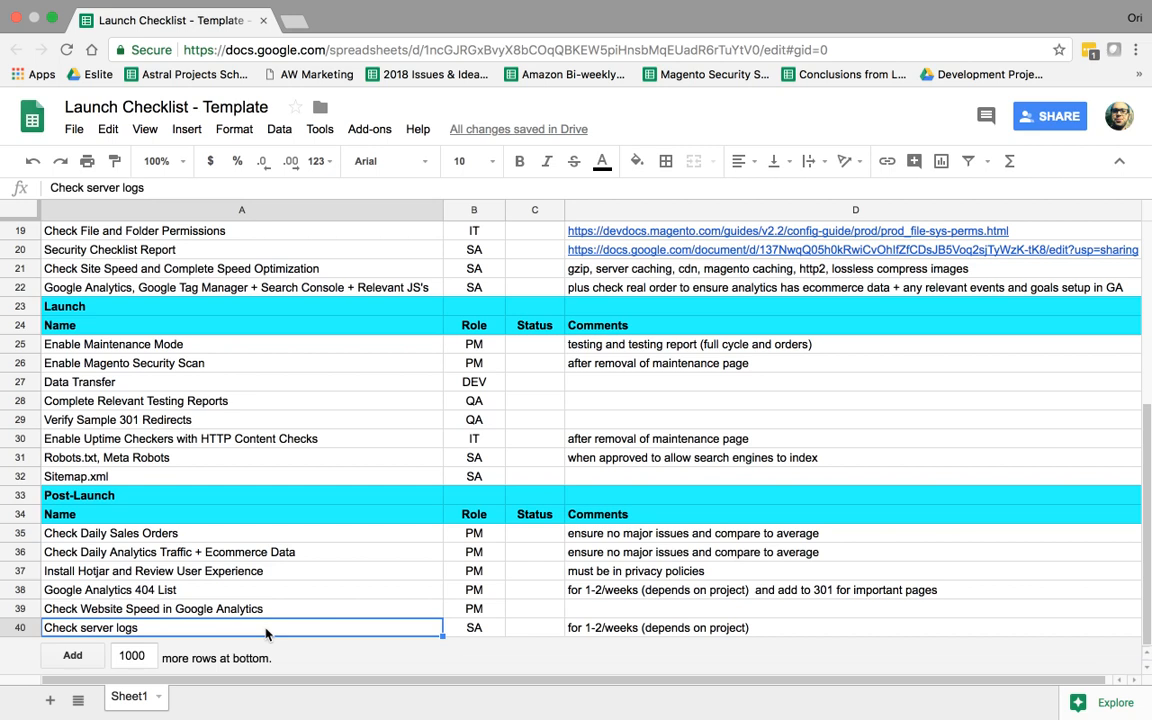
mouse_move(684, 420)
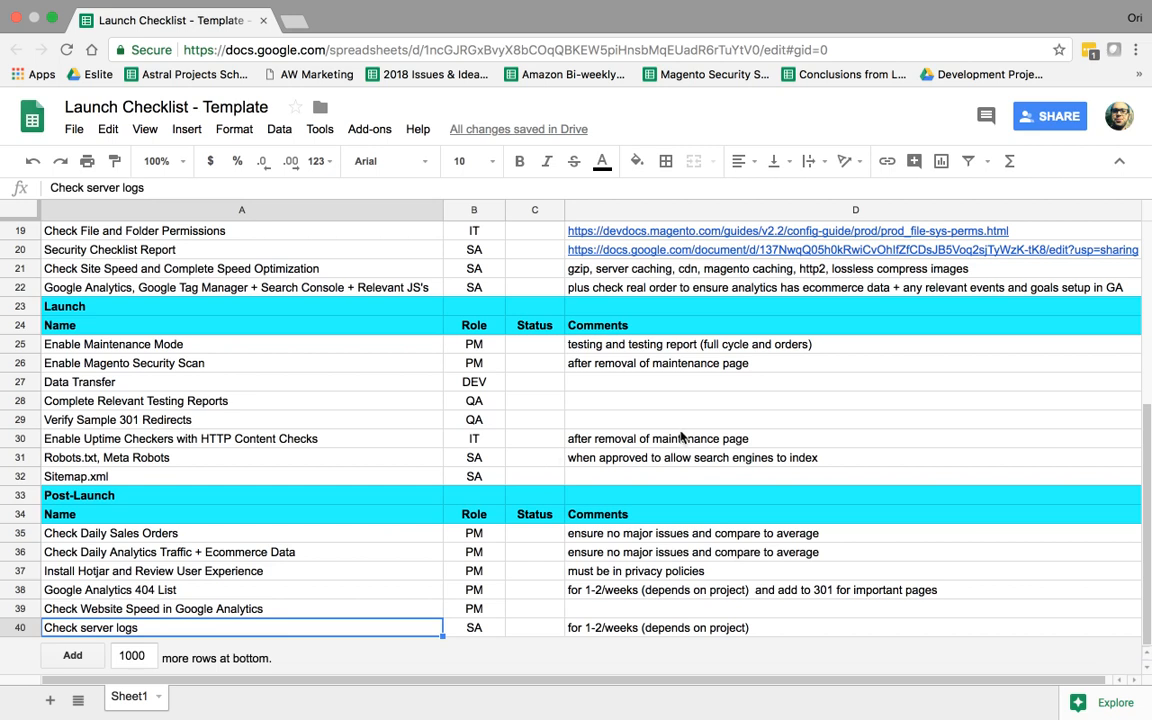
left_click(672, 438)
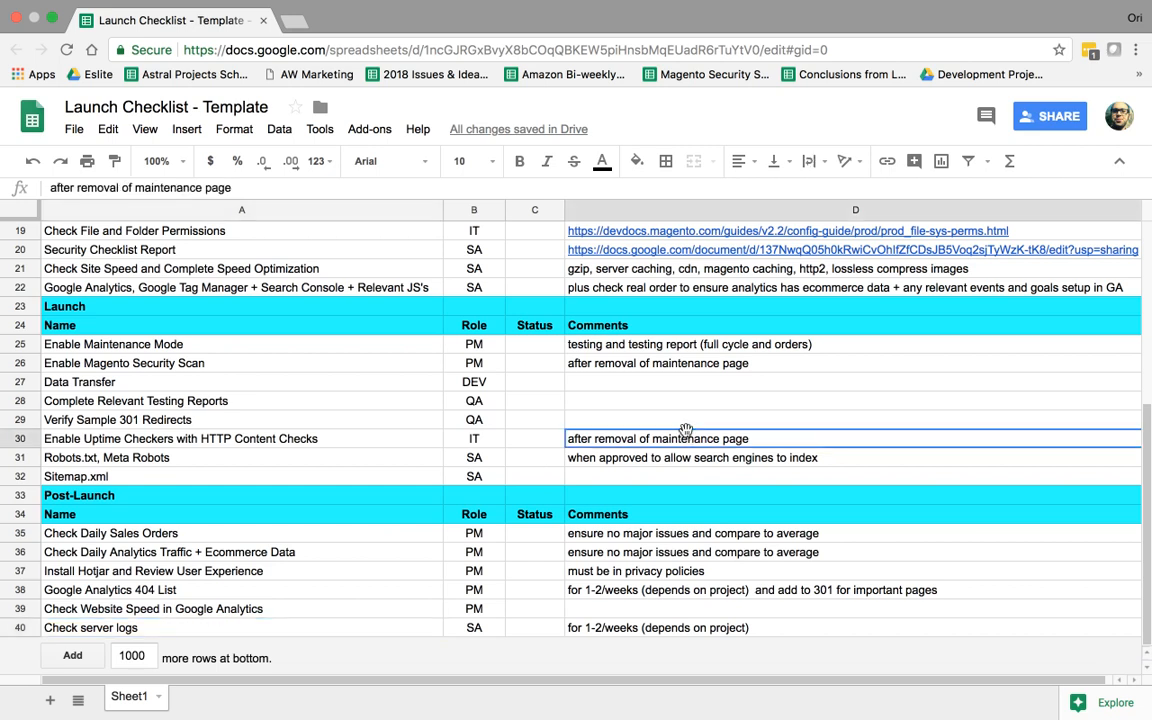